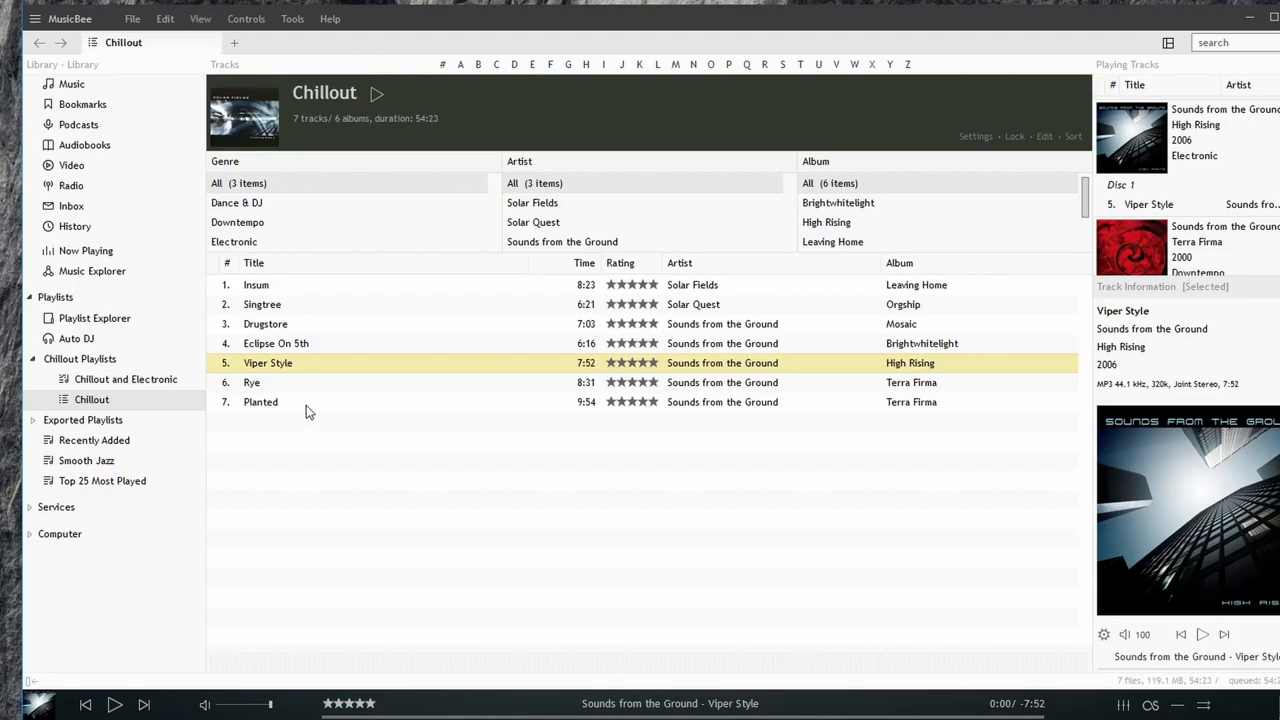
- Play the Viper Style track and bring up the Controls playback menu
left_click(114, 704)
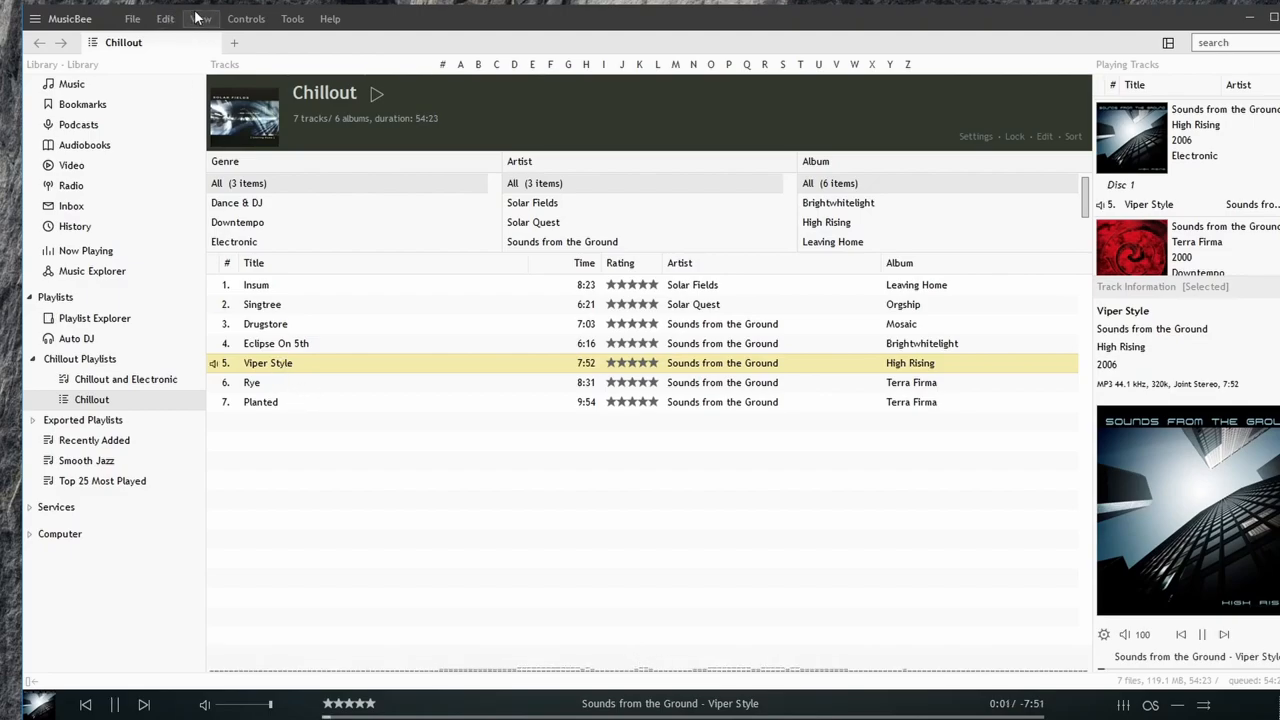
left_click(246, 18)
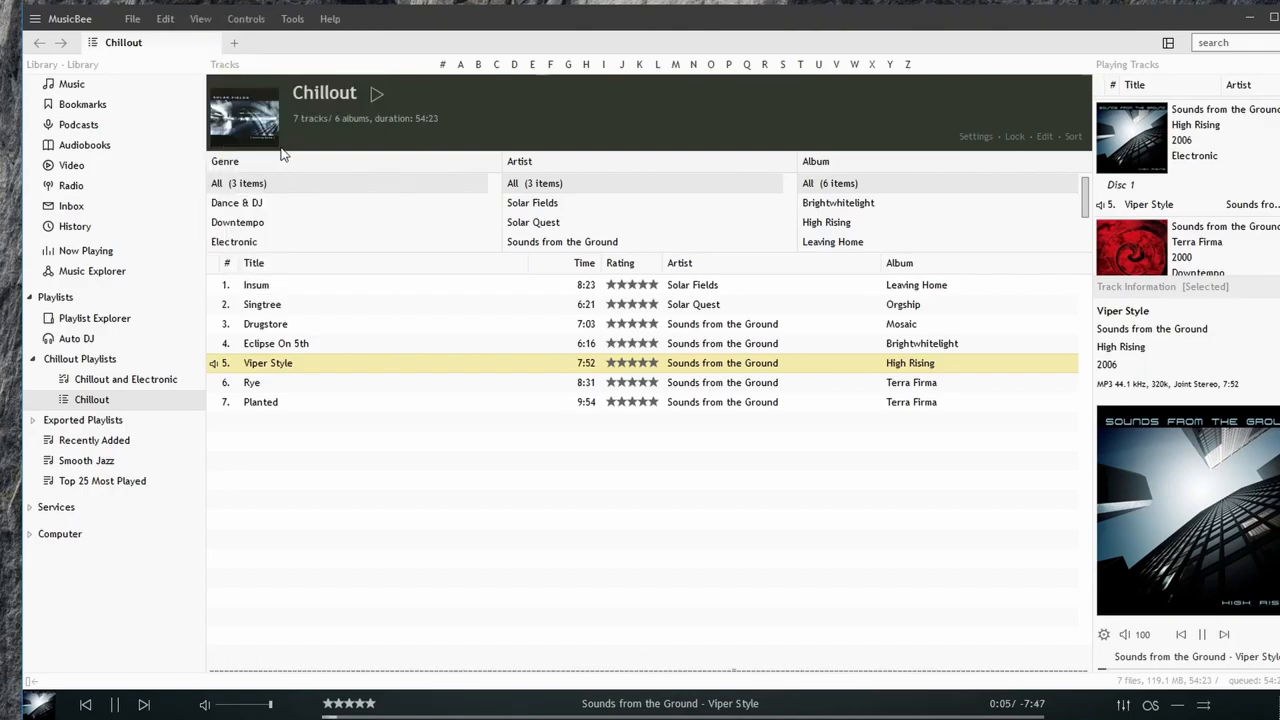
left_click(246, 18)
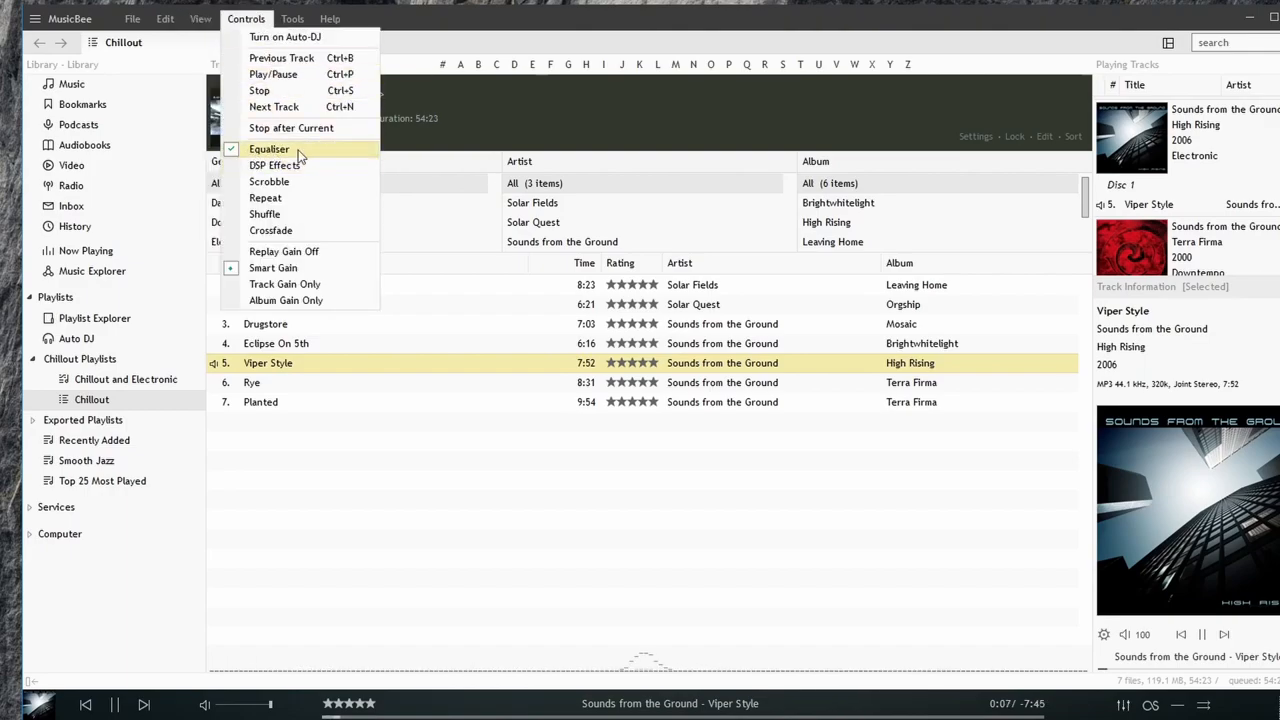
mouse_move(265, 160)
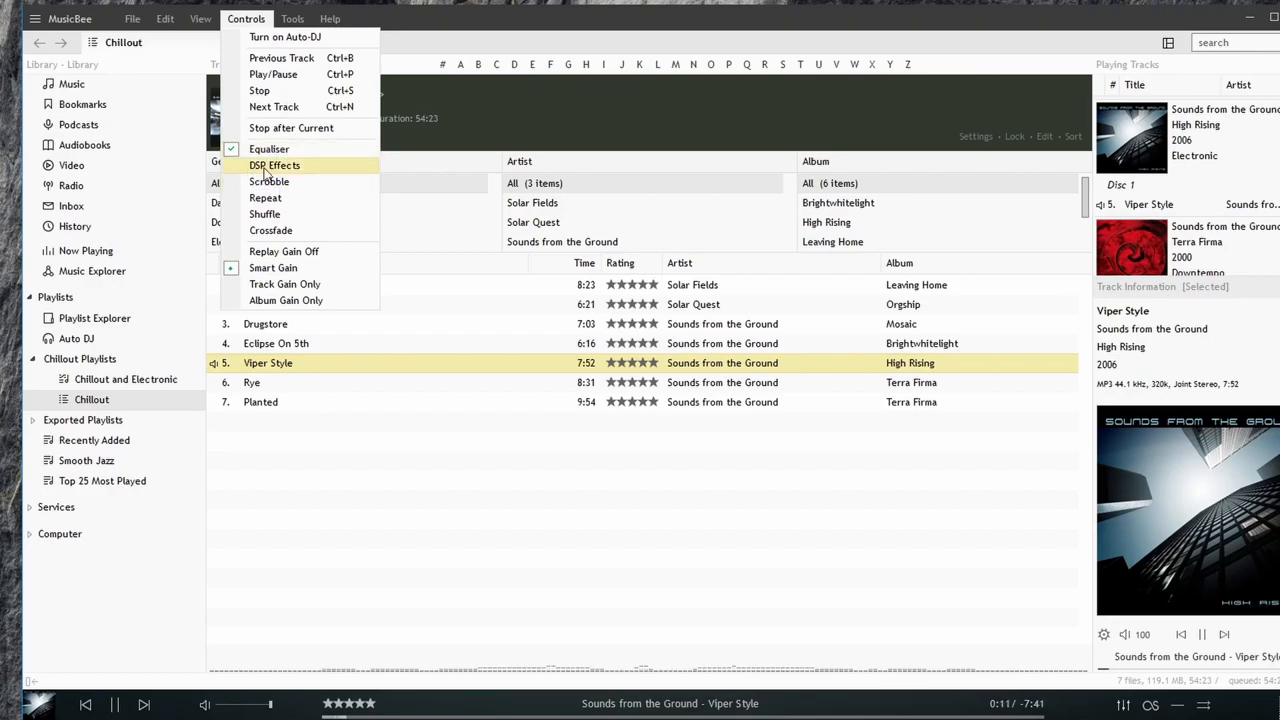
- Open Equaliser and DSP Settings, move the window, and browse presets while staying on Manual
left_click(275, 165)
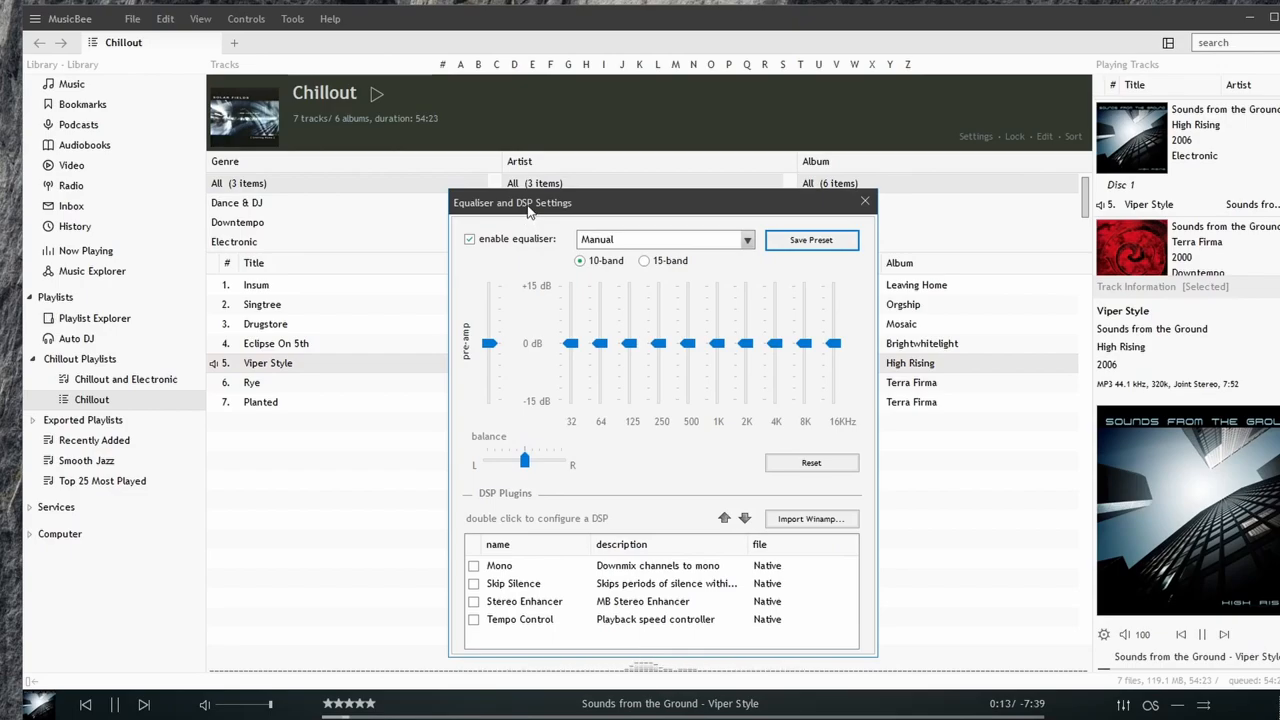
left_click_drag(512, 202, 448, 142)
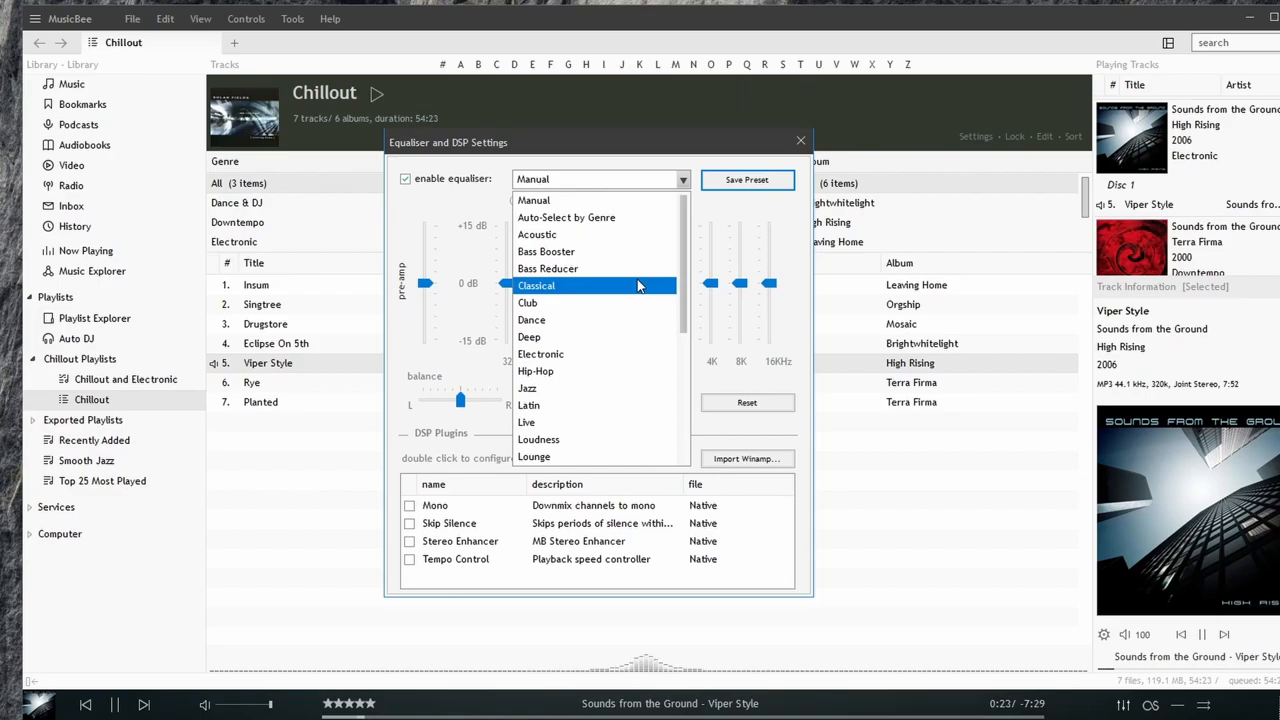
mouse_move(551, 320)
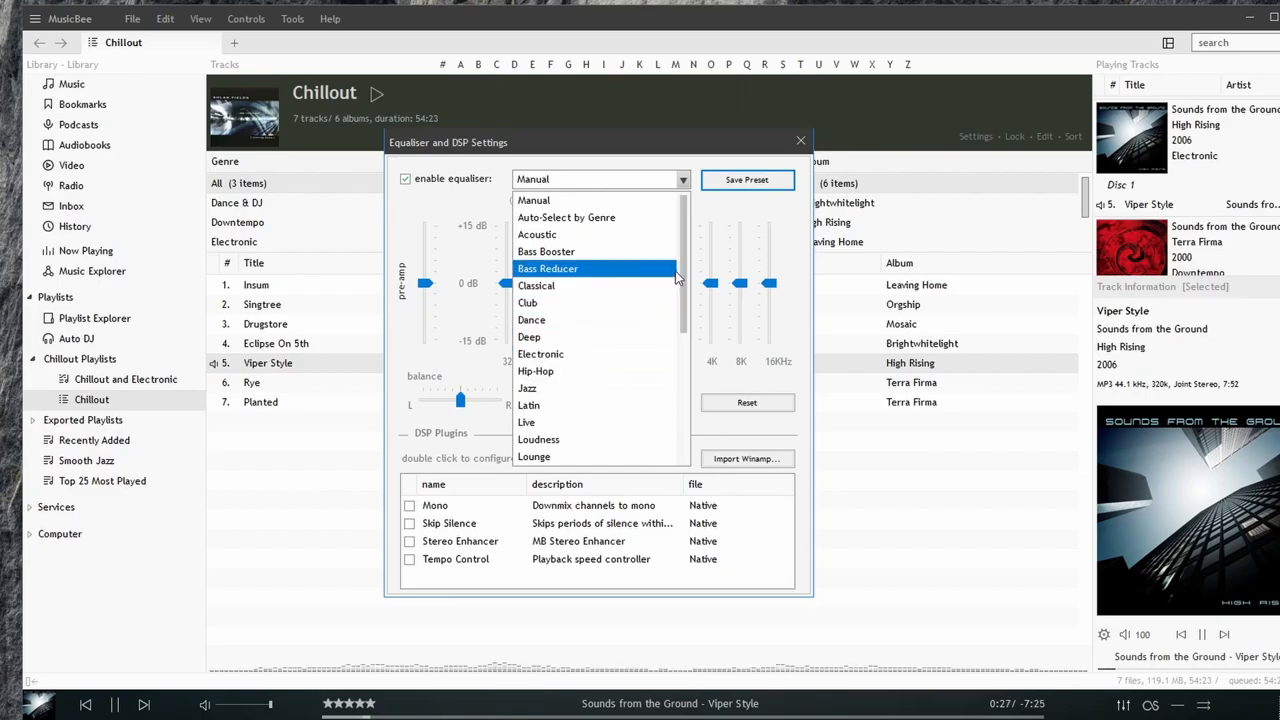
scroll("down", 3)
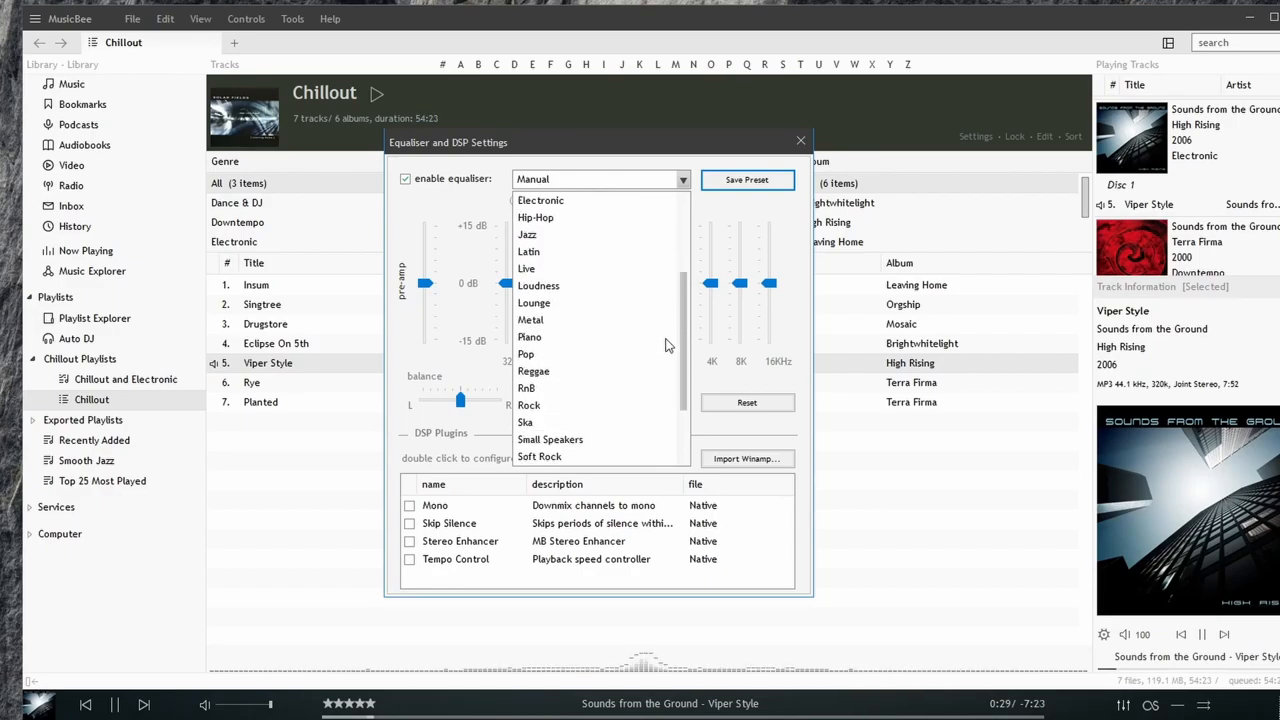
mouse_move(534, 302)
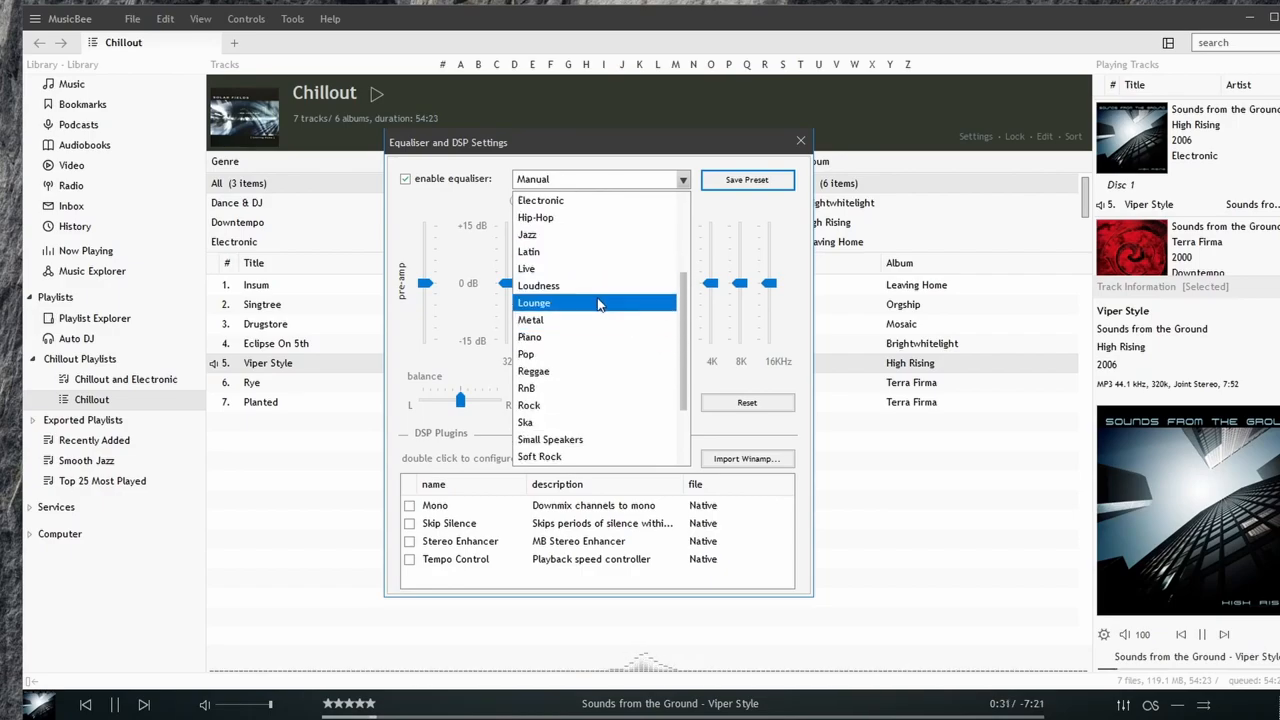
mouse_move(529, 405)
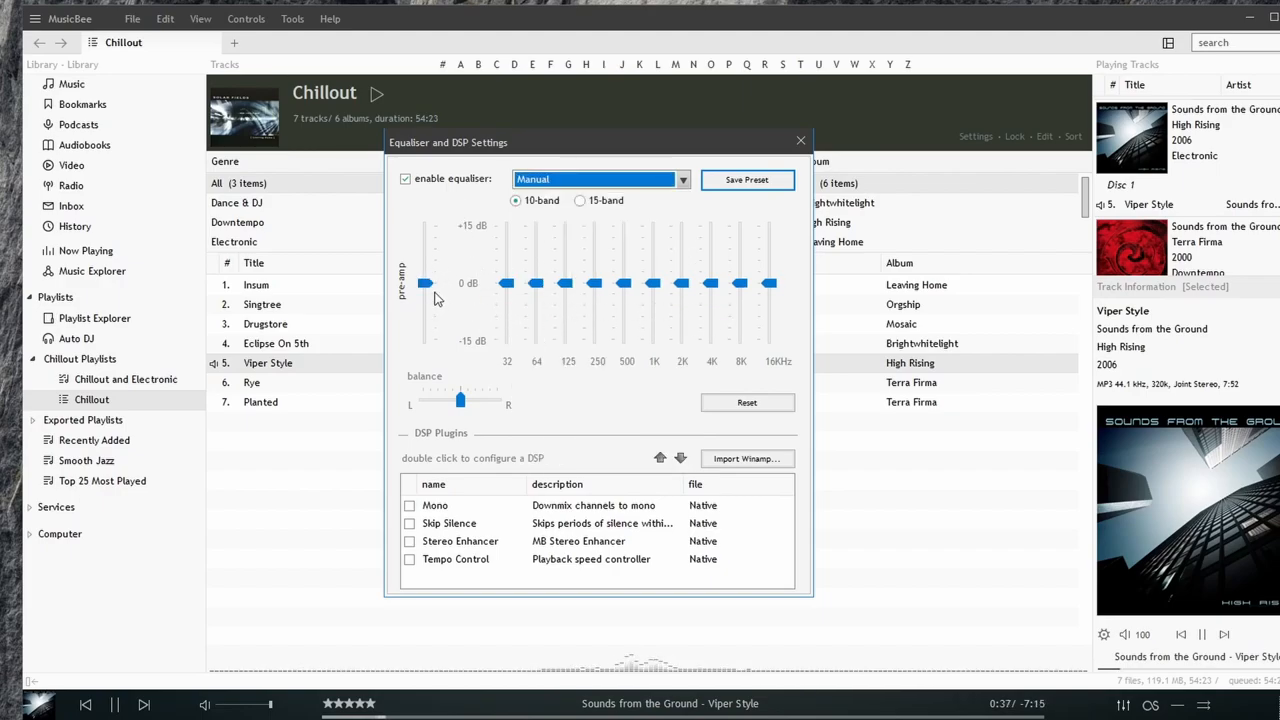
- Raise the pre-amp gain above 0 dB and switch the equaliser to 15-band mode
left_click_drag(425, 283, 425, 270)
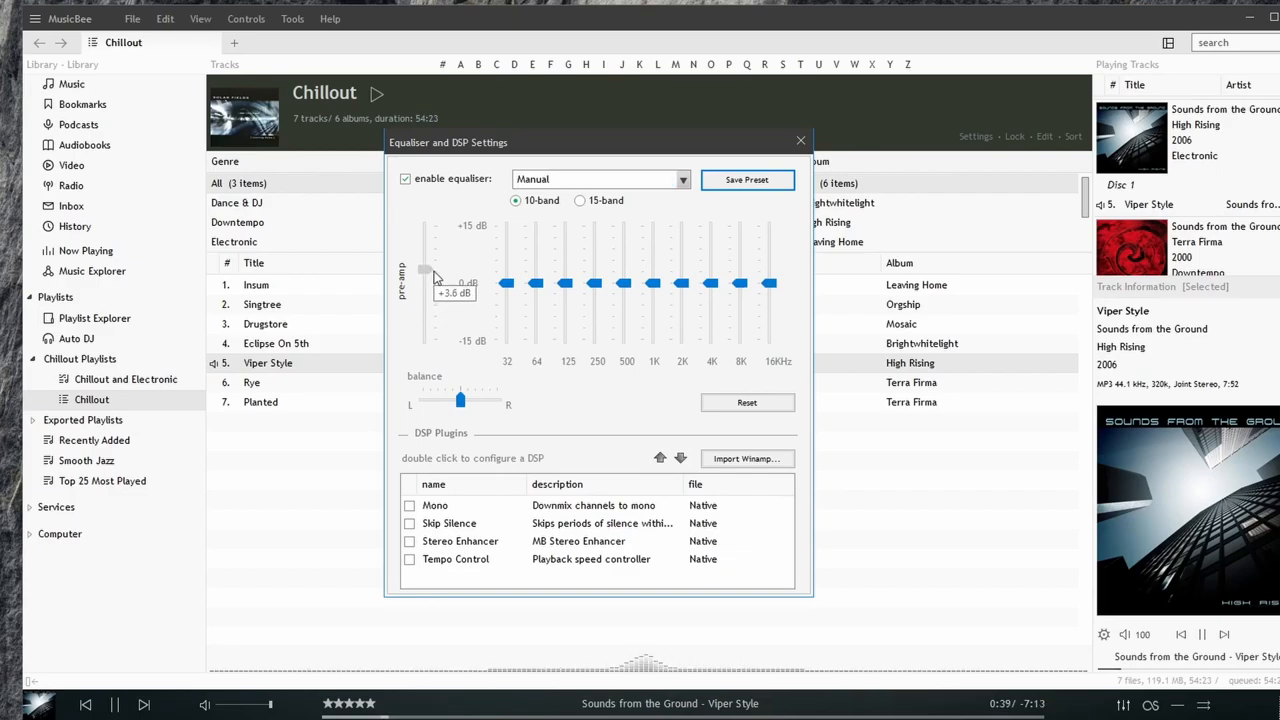
left_click_drag(425, 280, 425, 253)
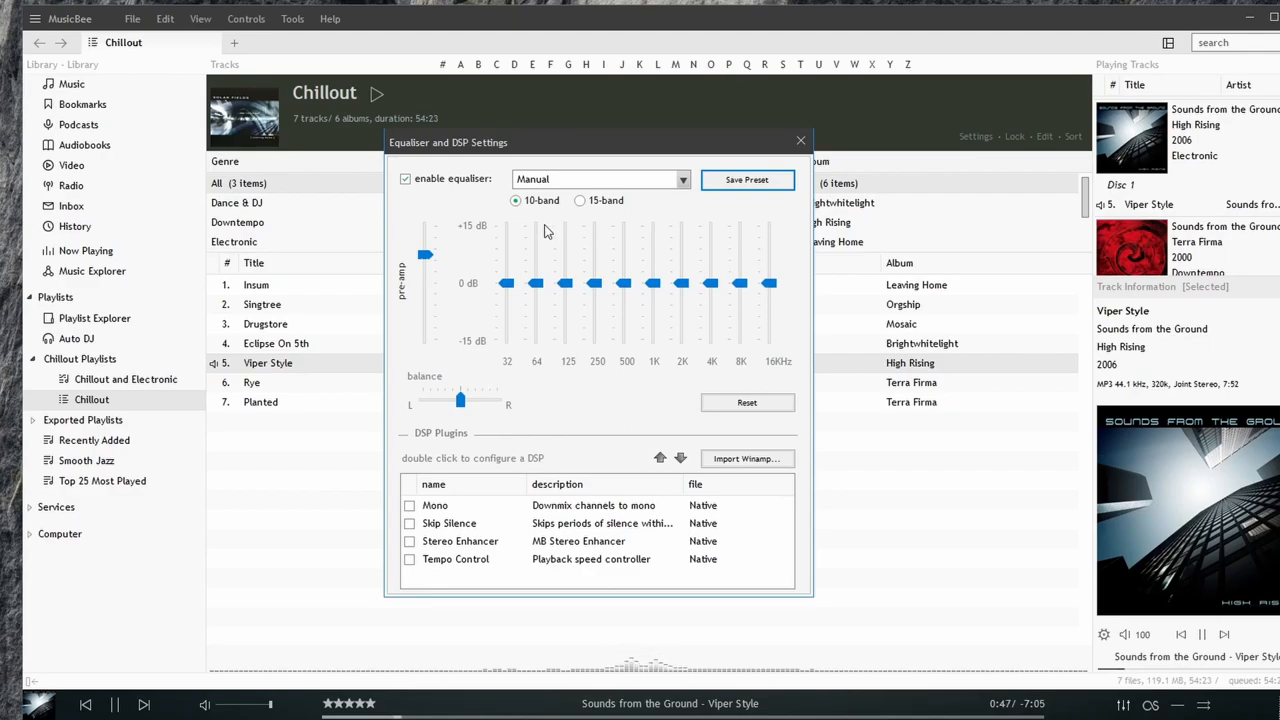
left_click(580, 200)
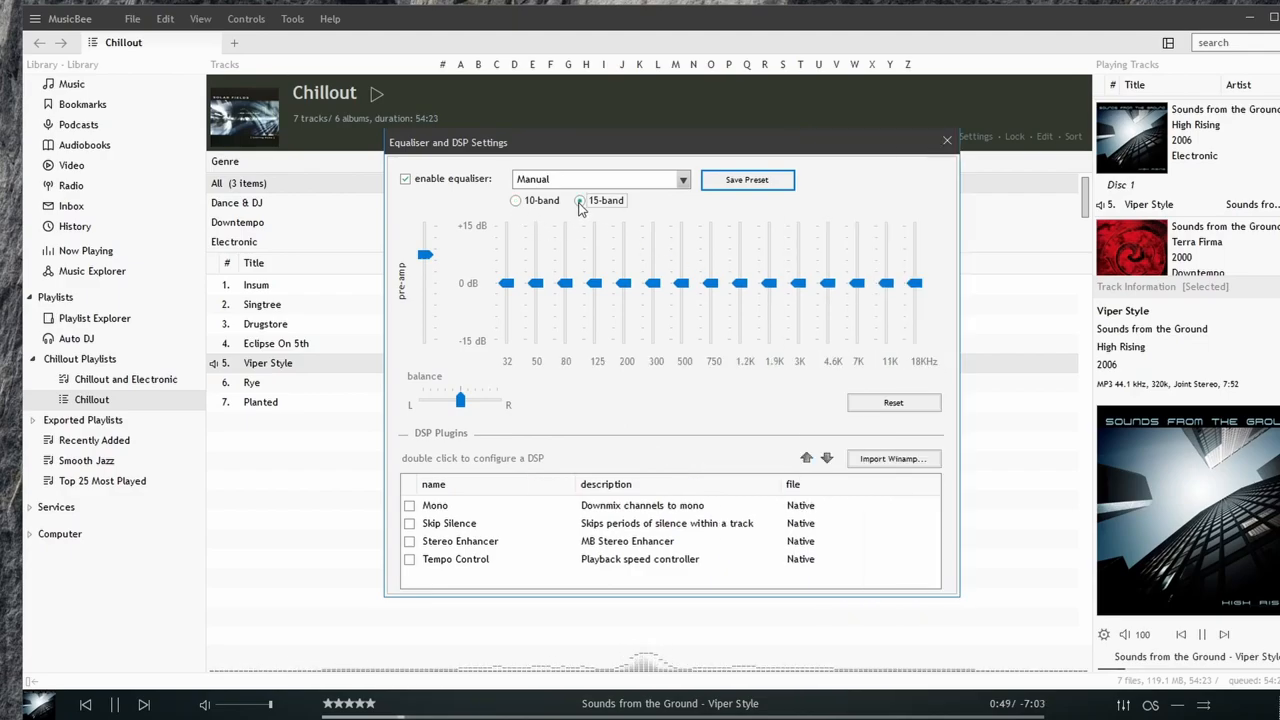
left_click(579, 200)
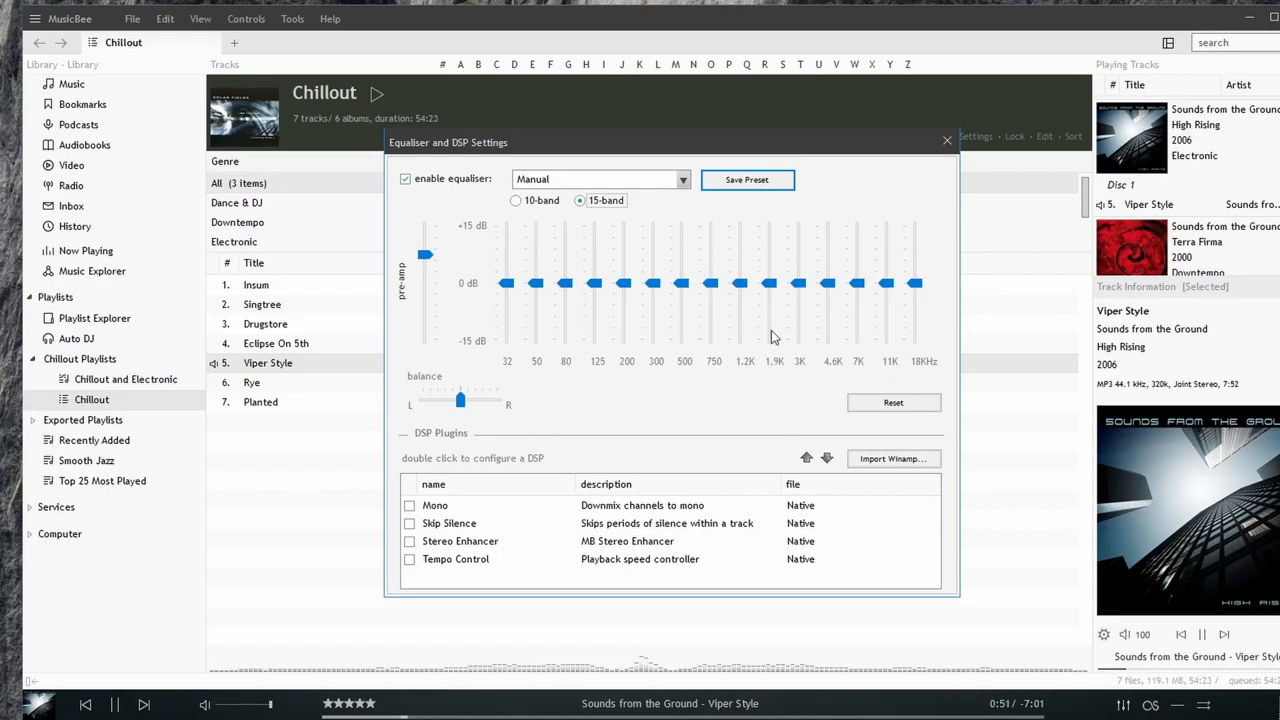
mouse_move(897, 330)
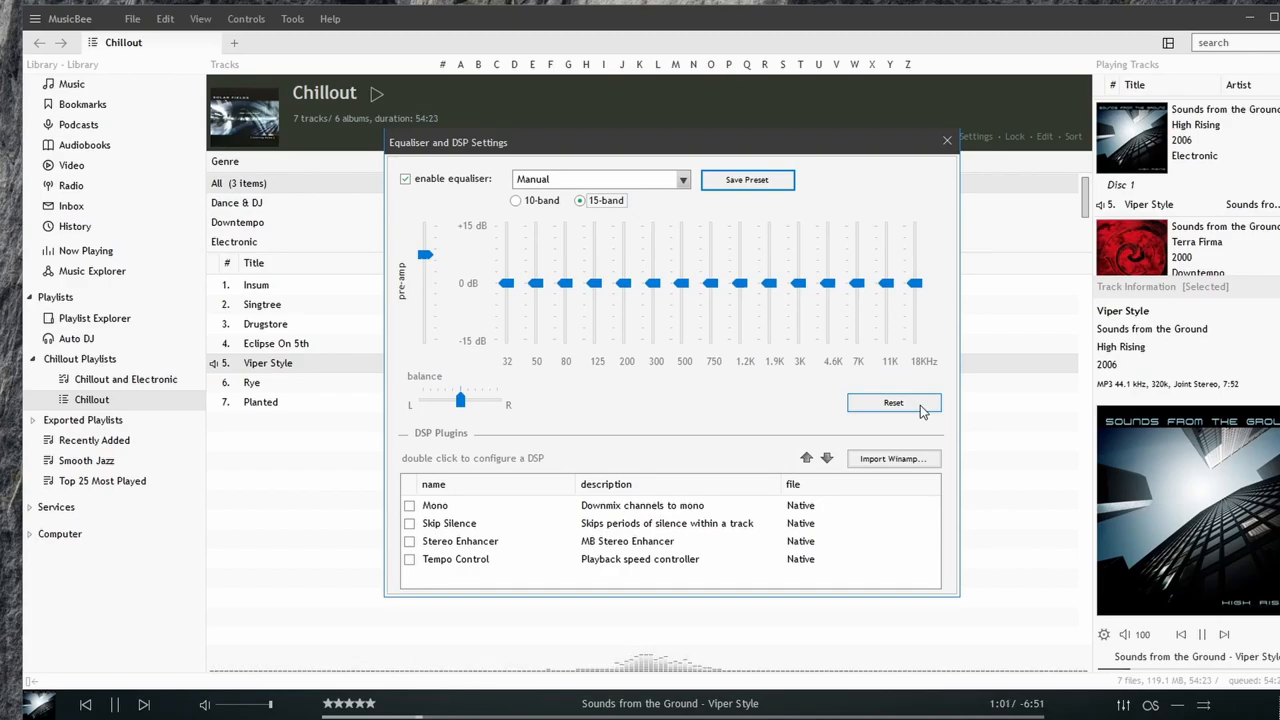
mouse_move(687, 497)
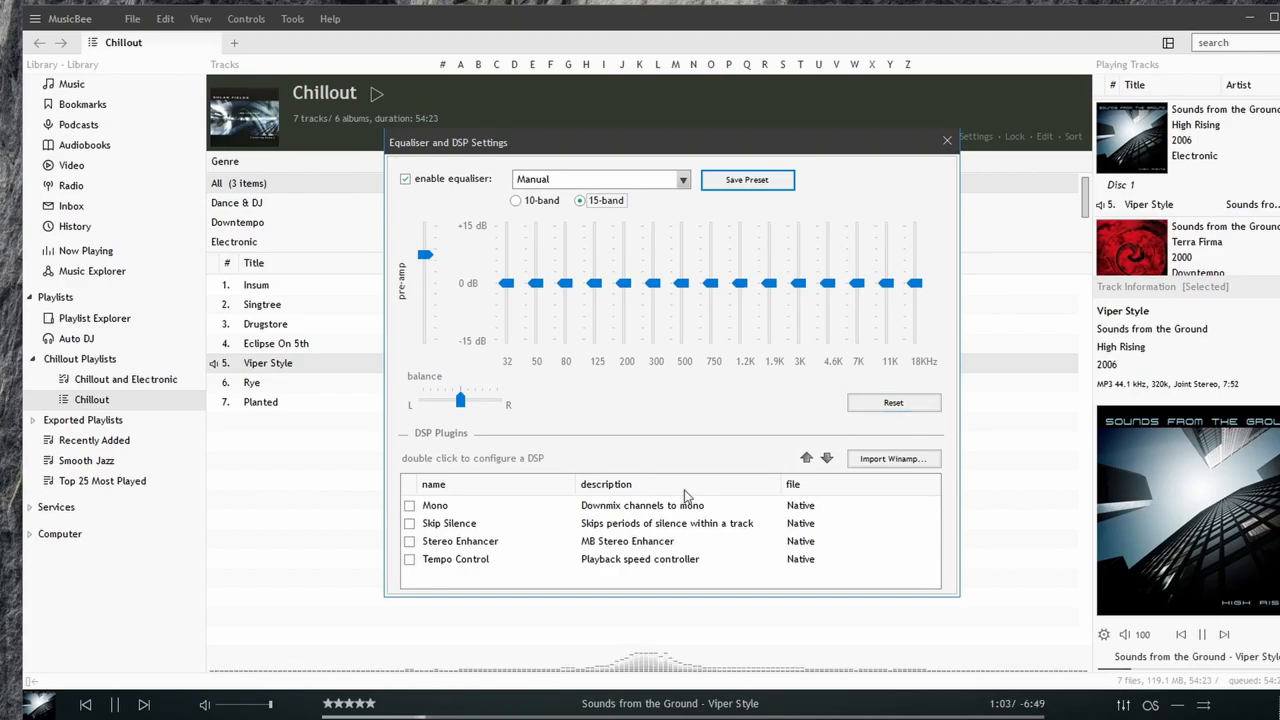
mouse_move(438, 522)
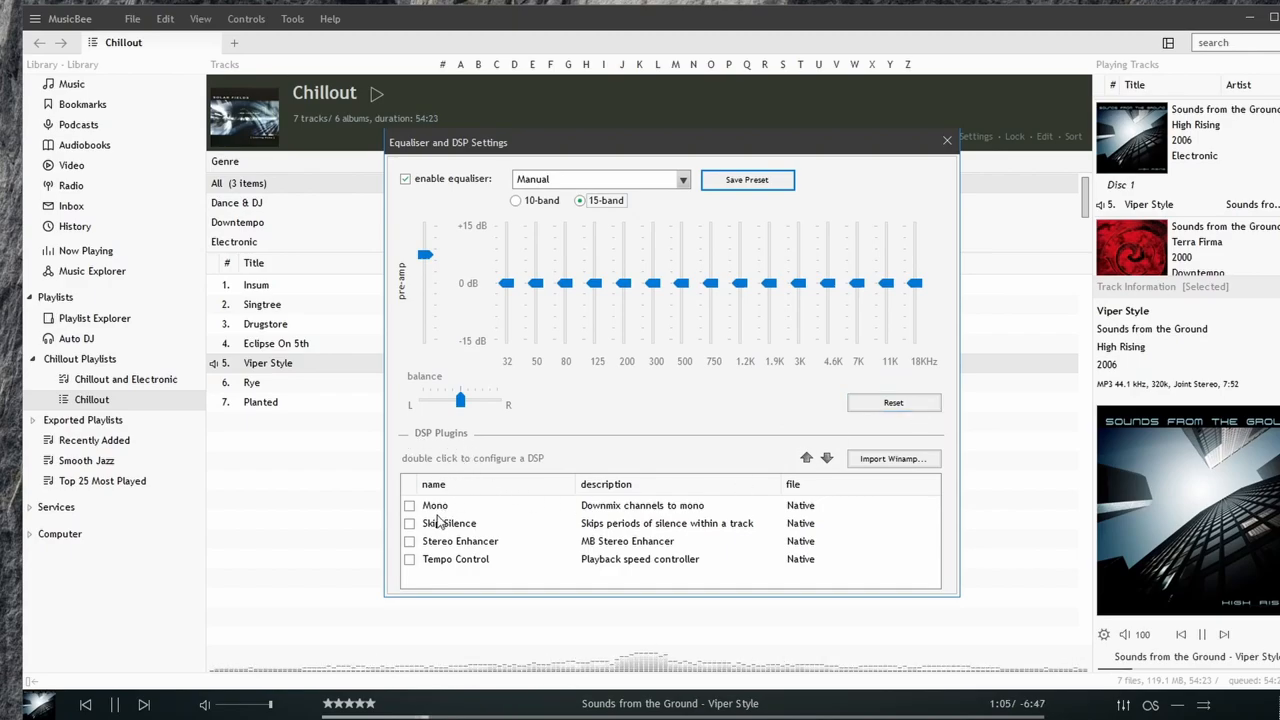
- Check the Mono, Skip Silence and Stereo Enhancer plugins, disable Stereo Enhancer, then view Tempo Control settings
left_click(435, 505)
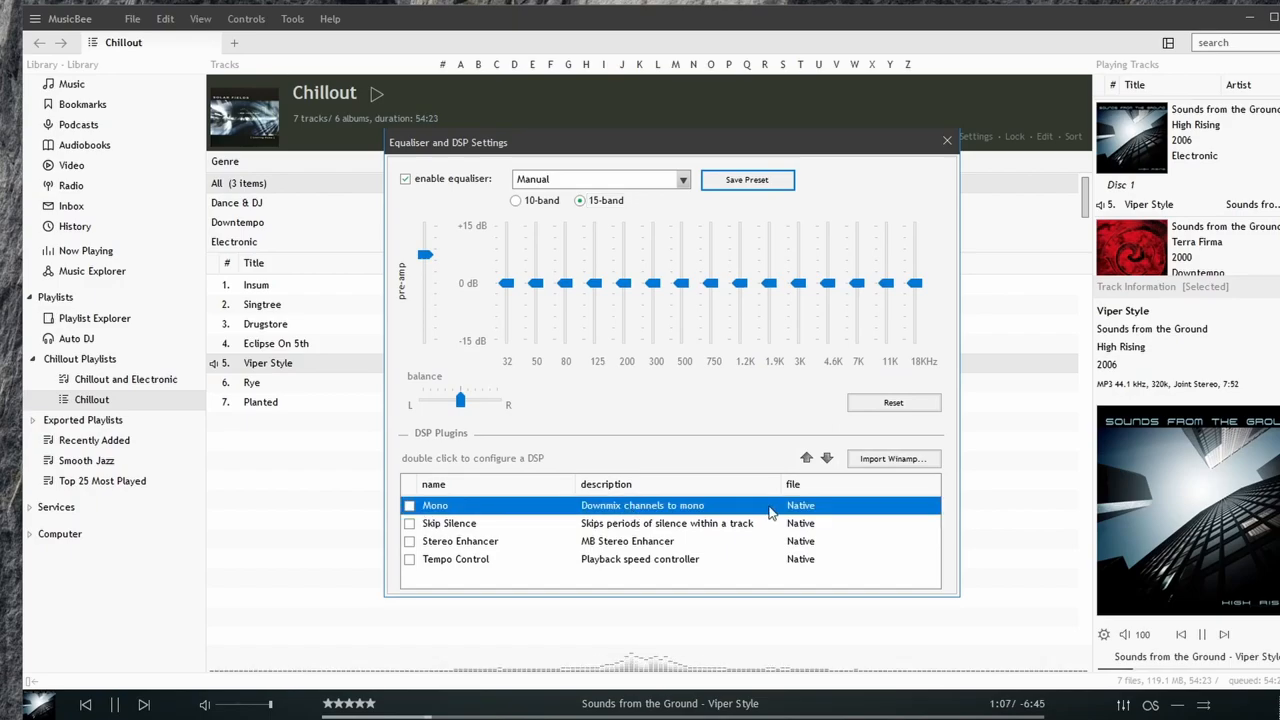
left_click(449, 523)
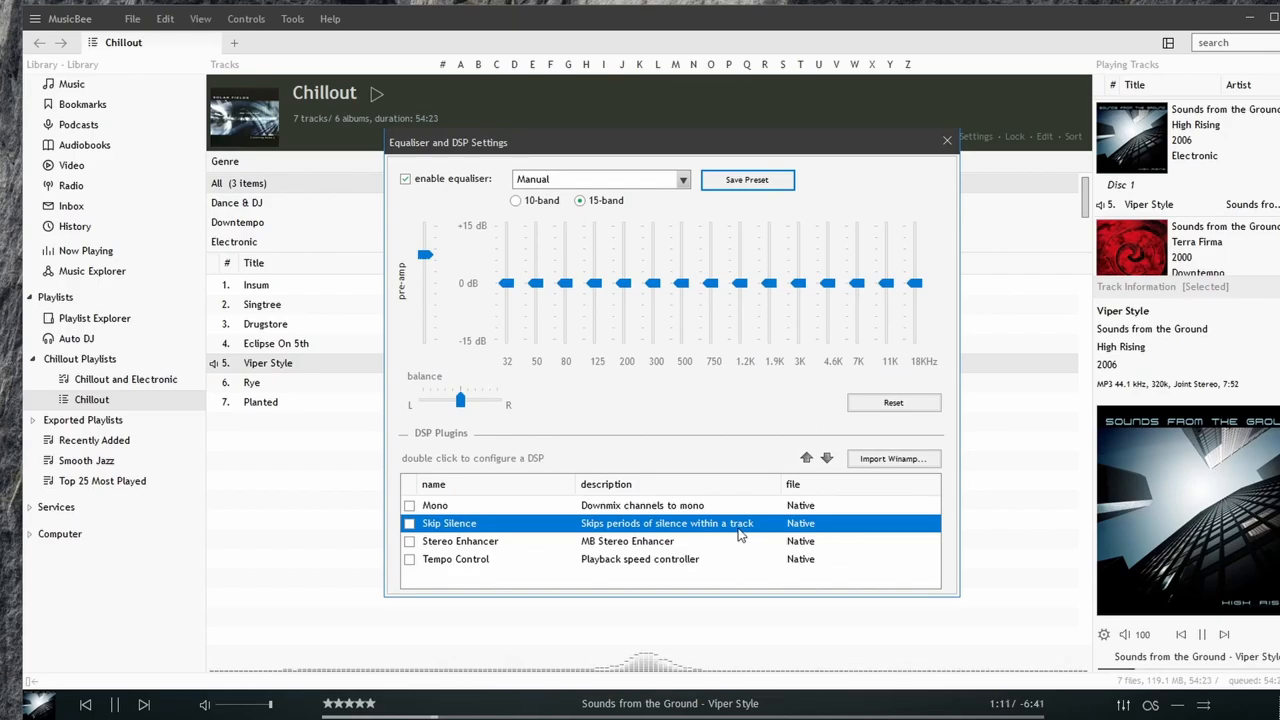
double_click(460, 541)
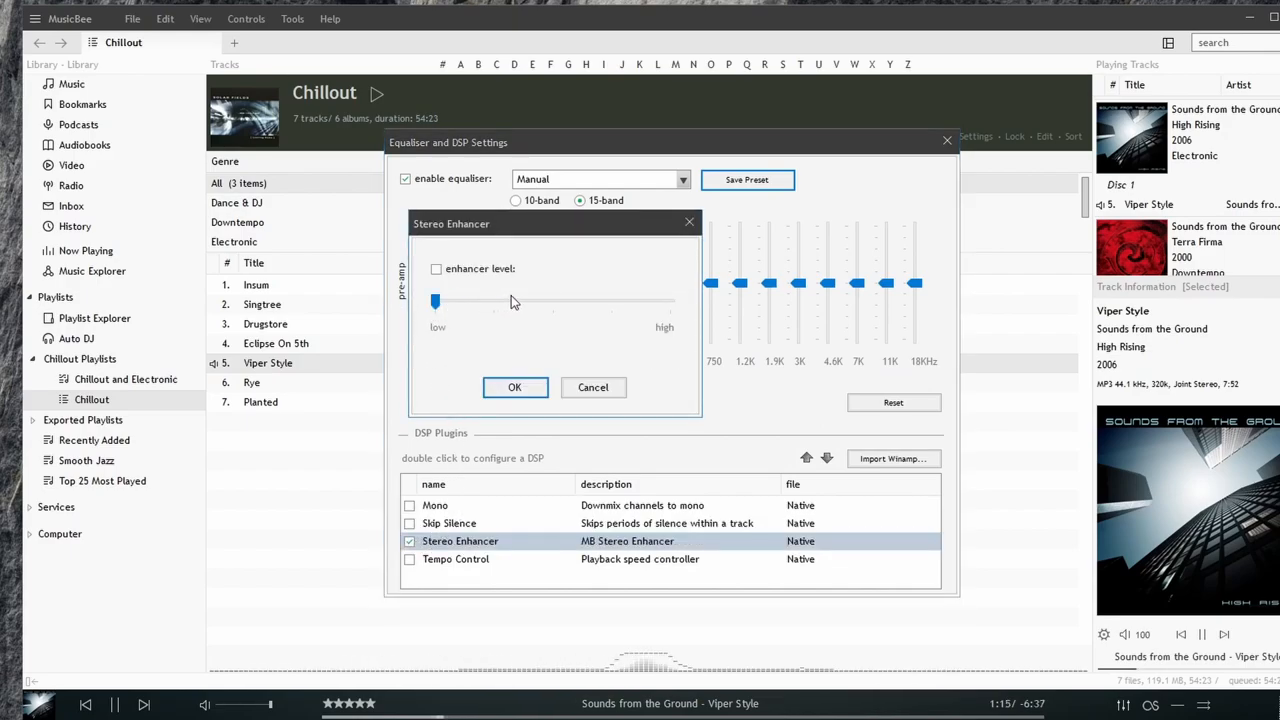
mouse_move(483, 320)
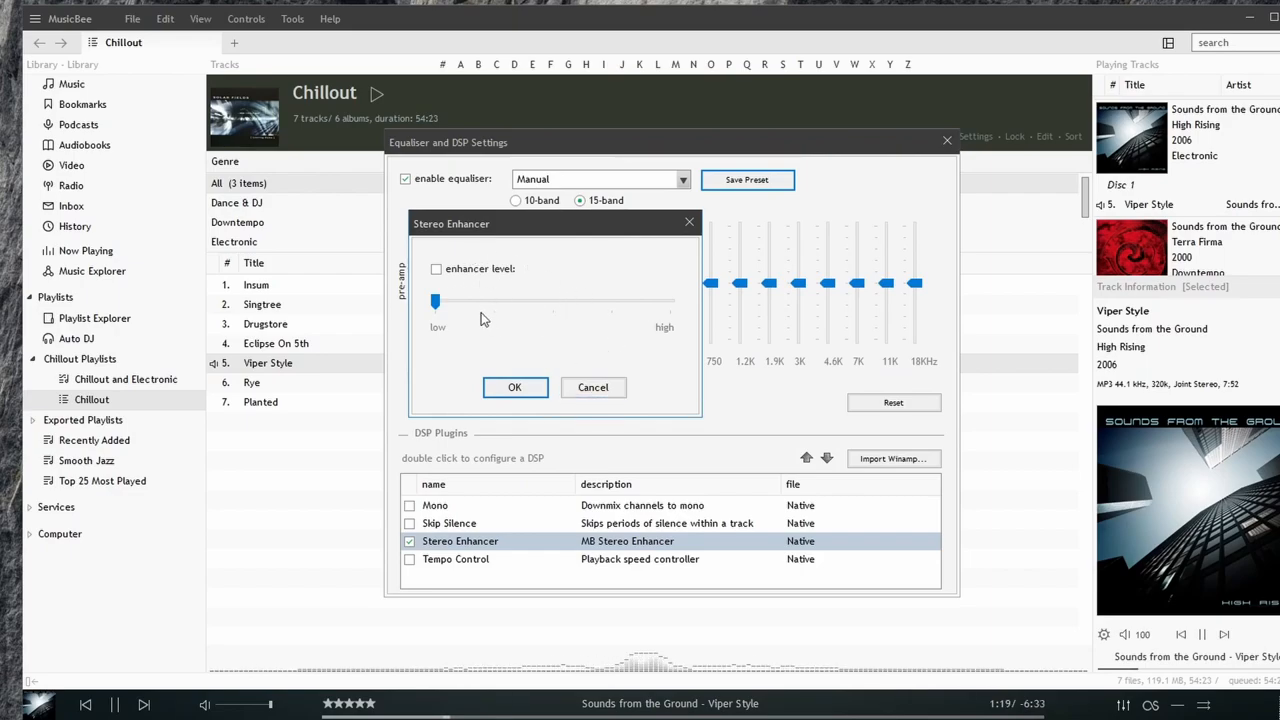
left_click_drag(433, 301, 610, 301)
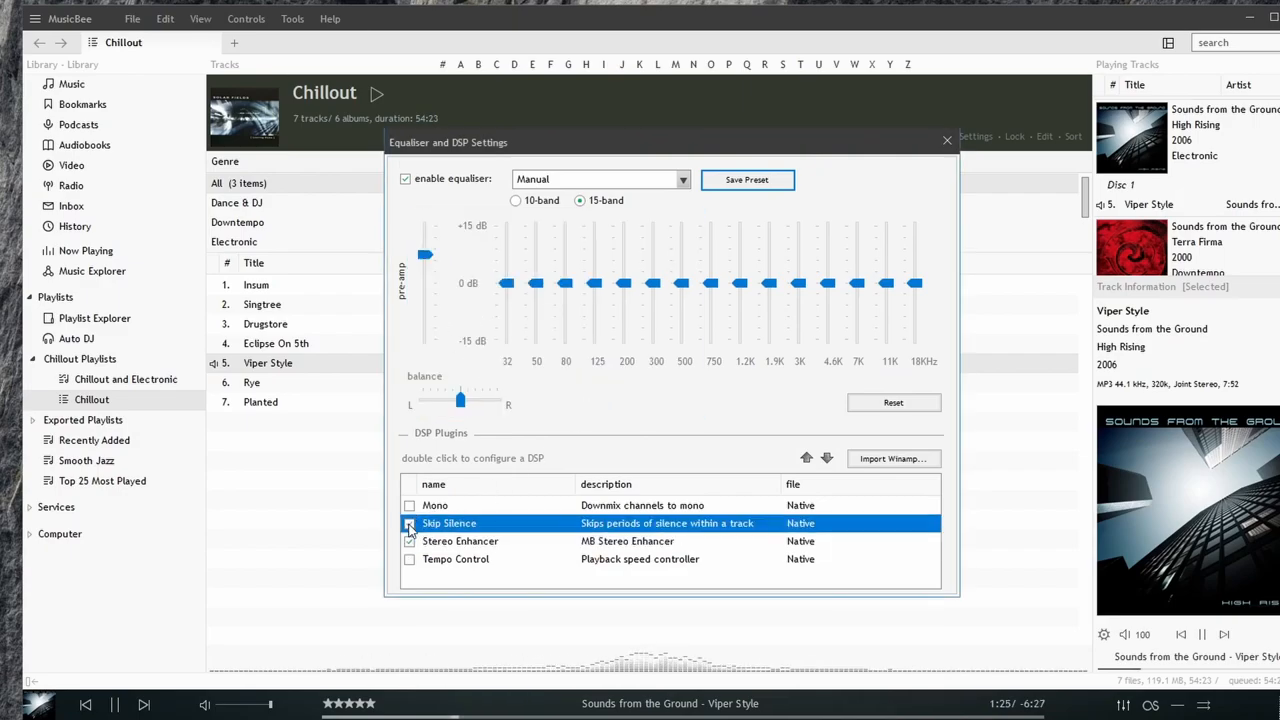
left_click(460, 541)
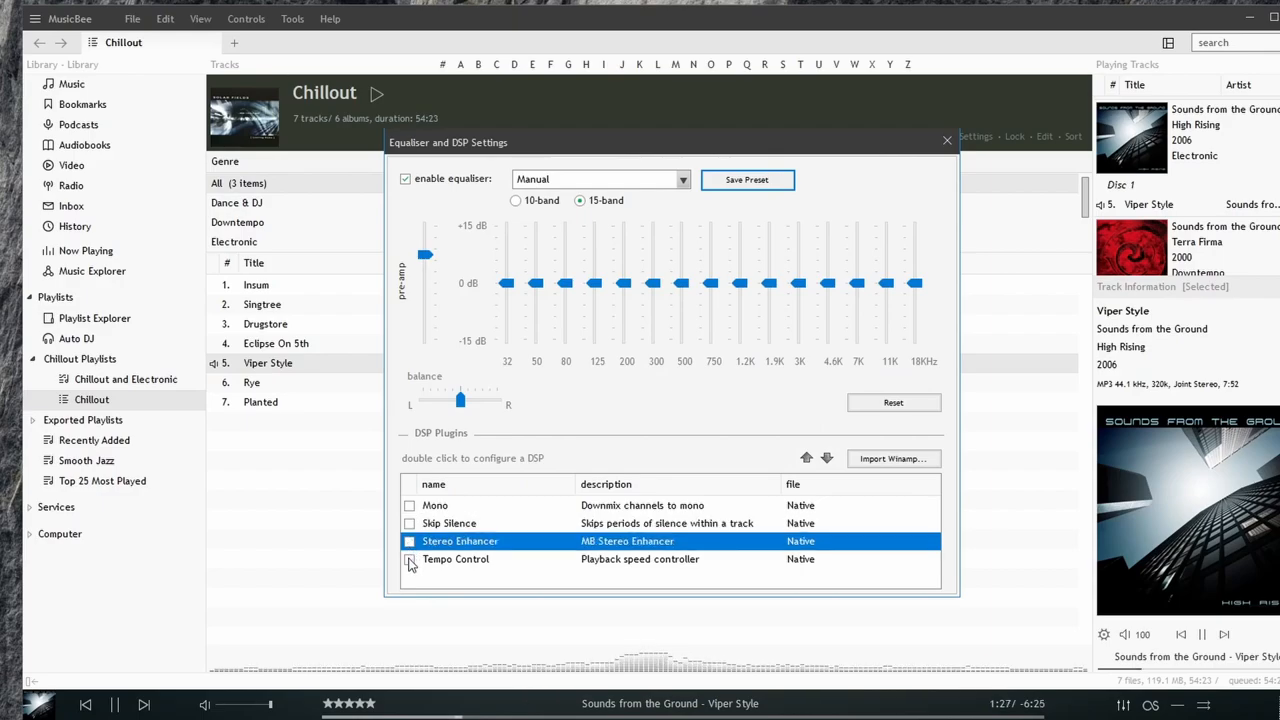
double_click(455, 559)
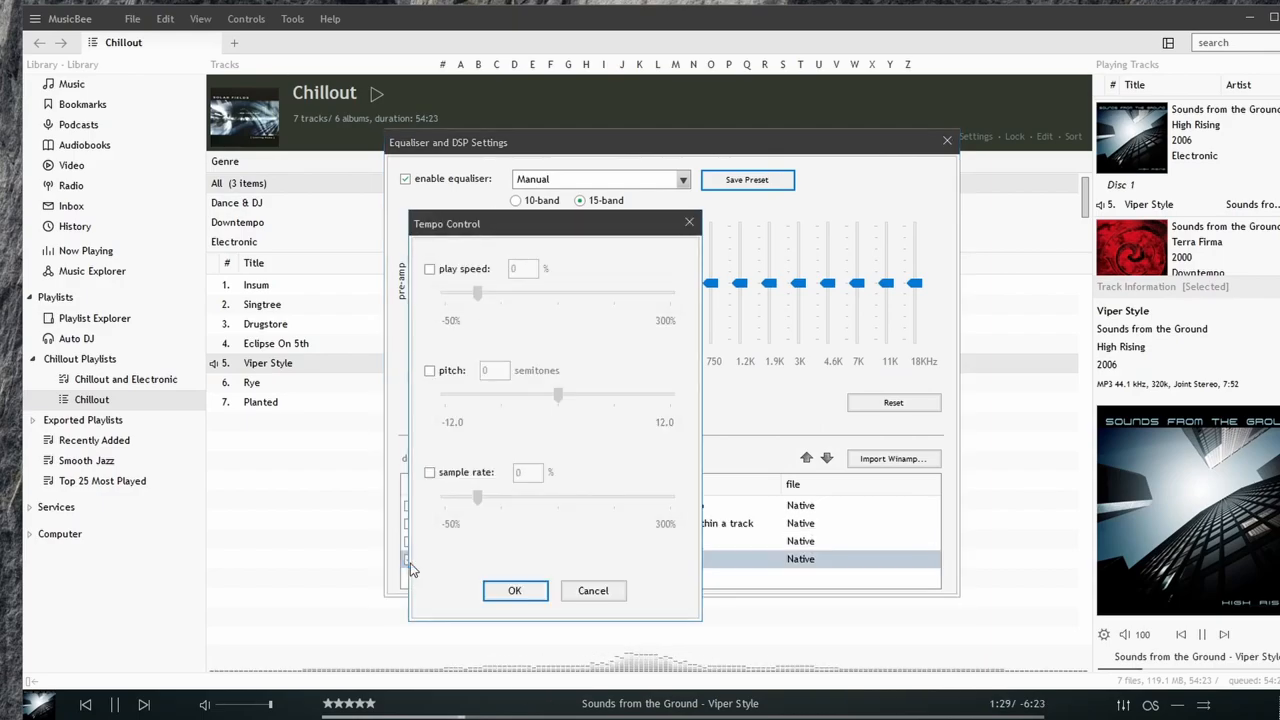
mouse_move(583, 310)
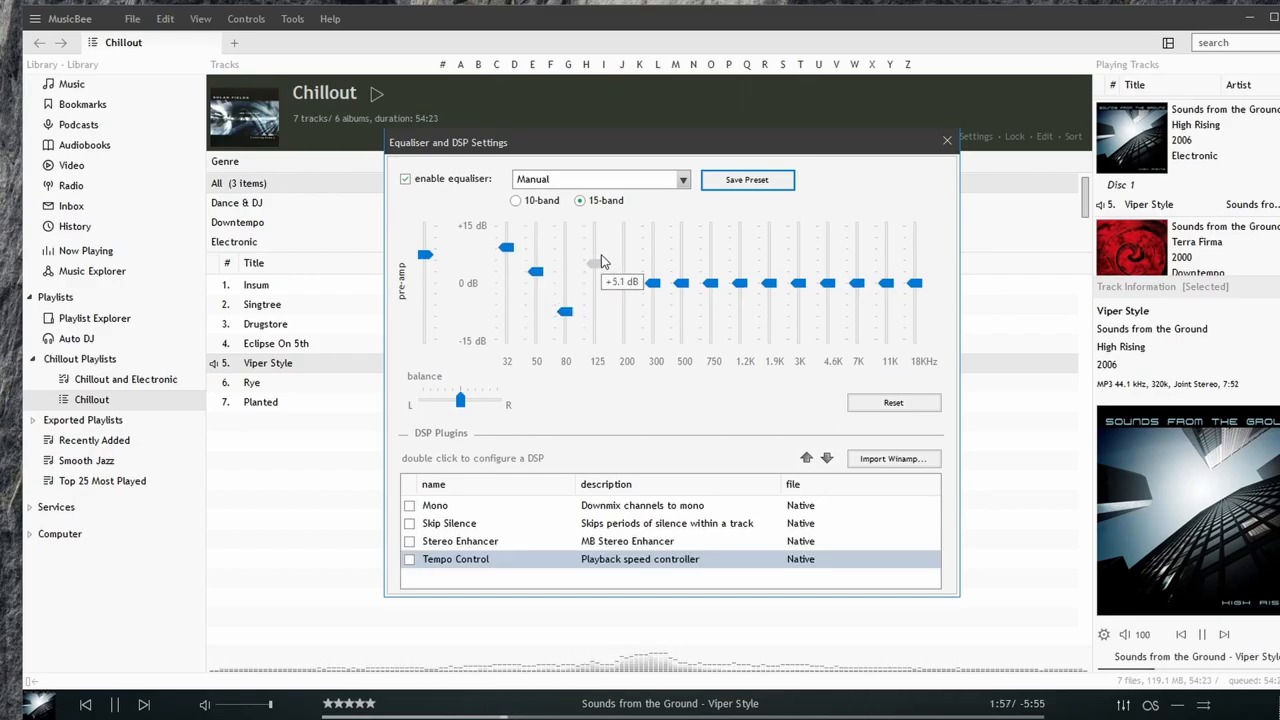
- Set an equaliser band level in 10-band mode for the custom curve
left_click(515, 200)
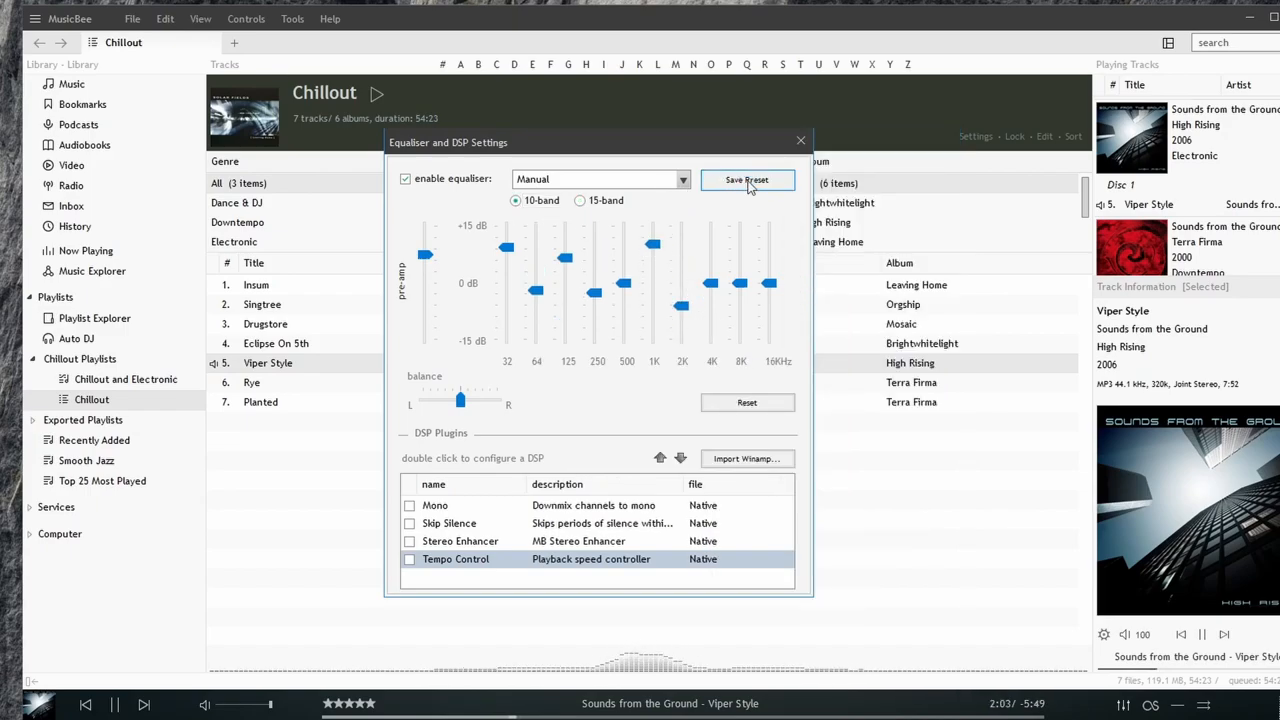
- Save the custom equaliser curve as a preset file named 'My Preset'
left_click(746, 179)
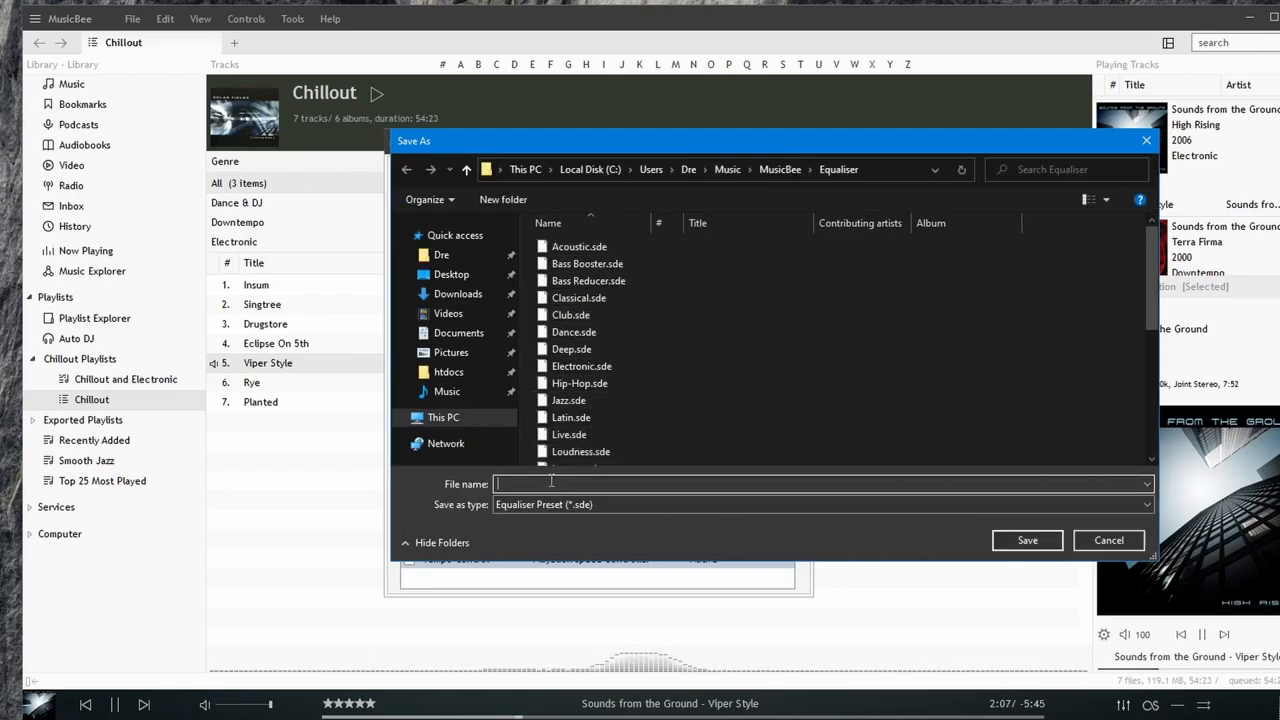
type("My Preset")
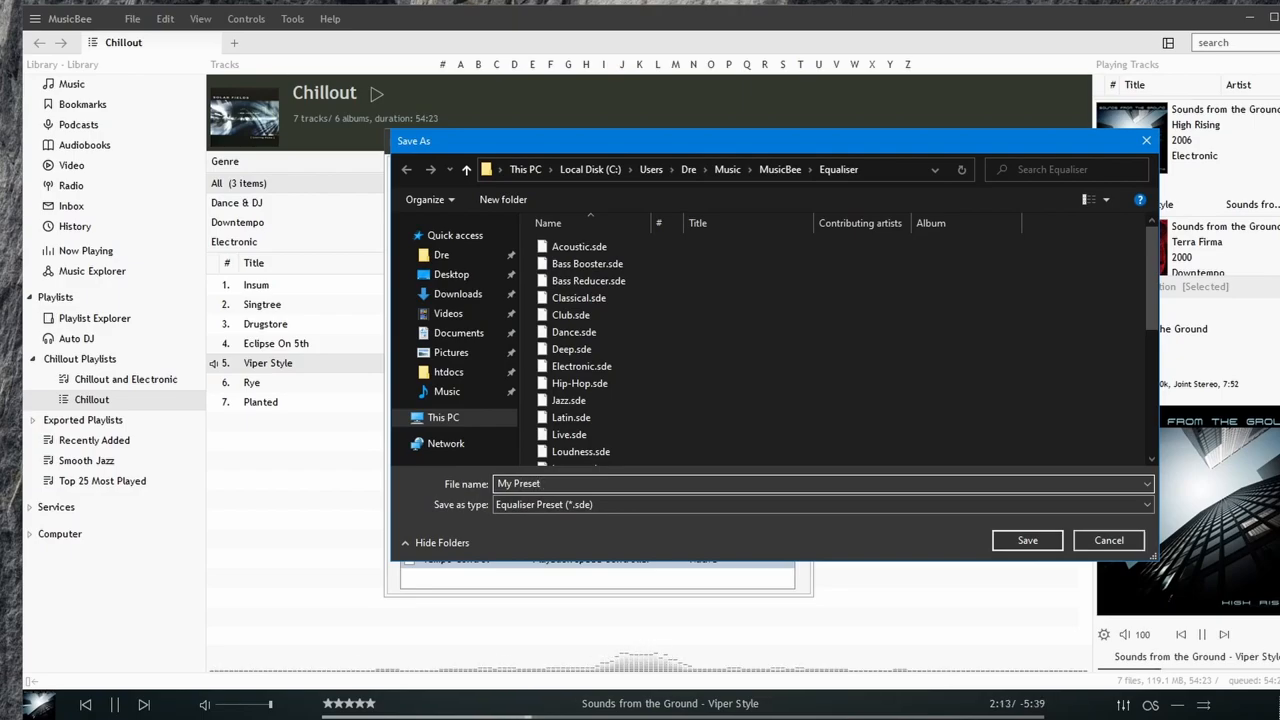
left_click(1107, 540)
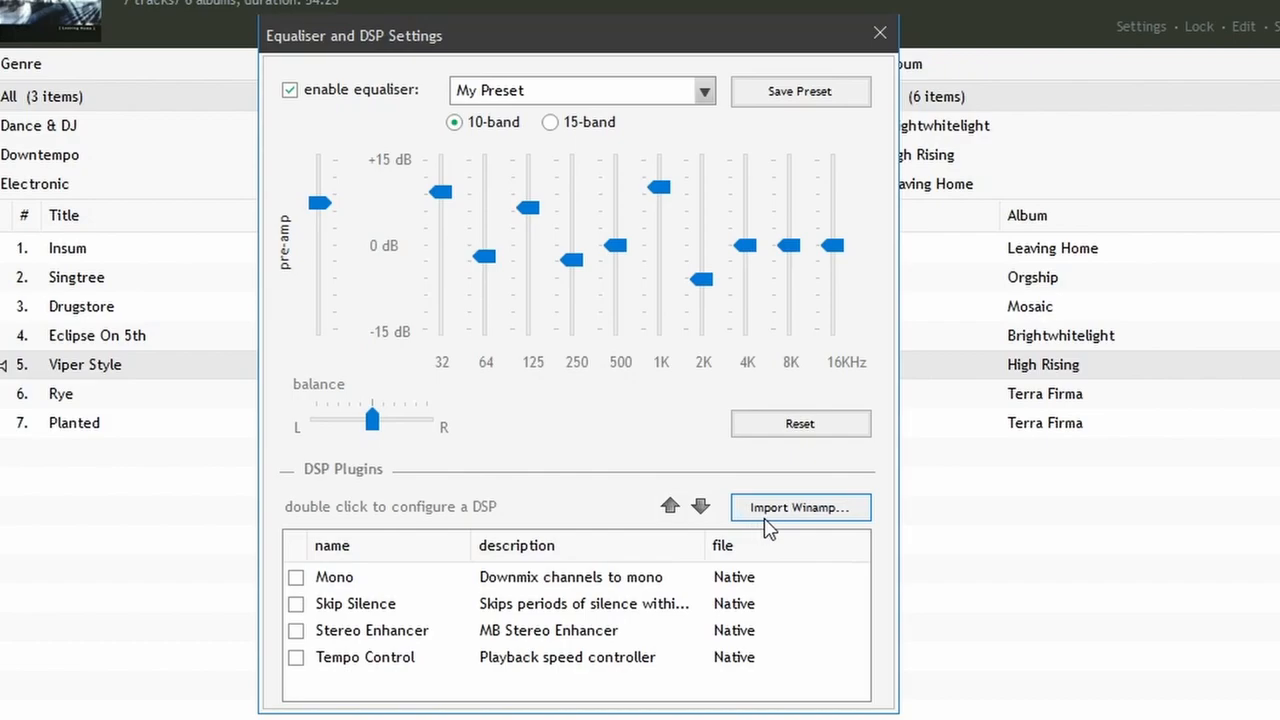
mouse_move(828, 525)
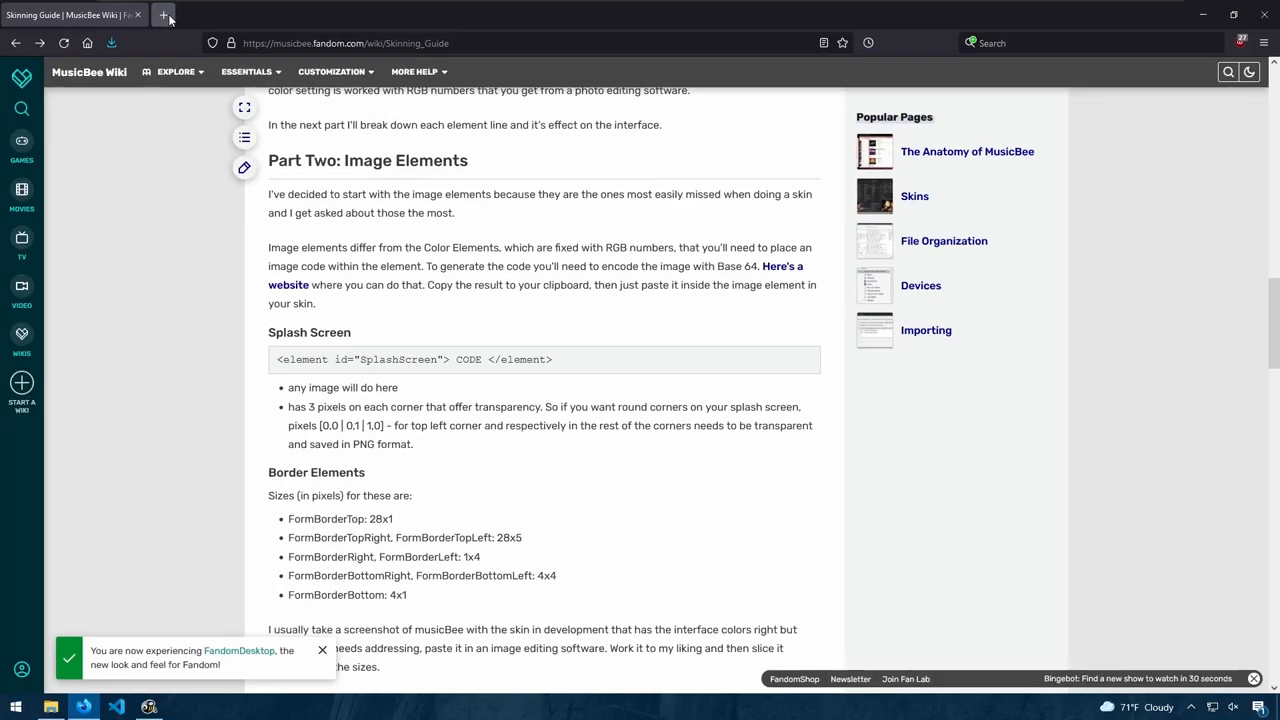
- Search the web for 'winamp plugins' in a new Firefox tab
type("winamp plugins")
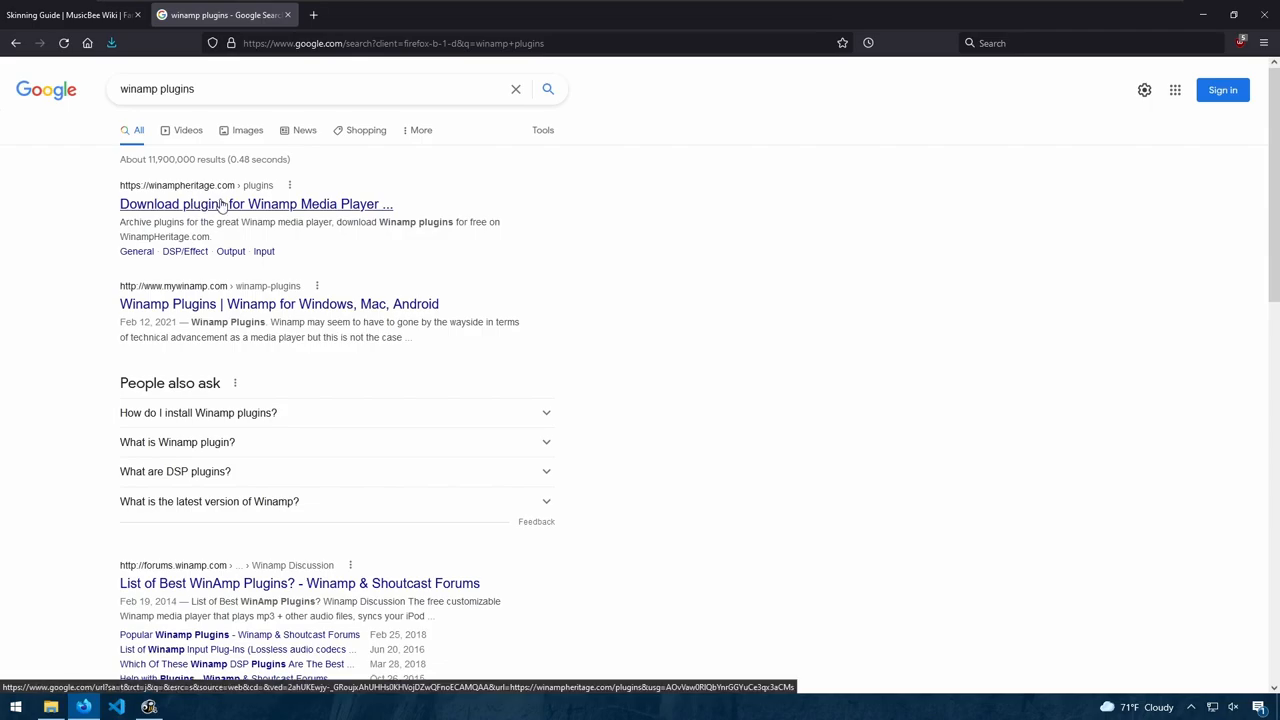
- Open winampheritage.com's DSP/Effect plugin listing and select Real BASS Exciter!
left_click(254, 204)
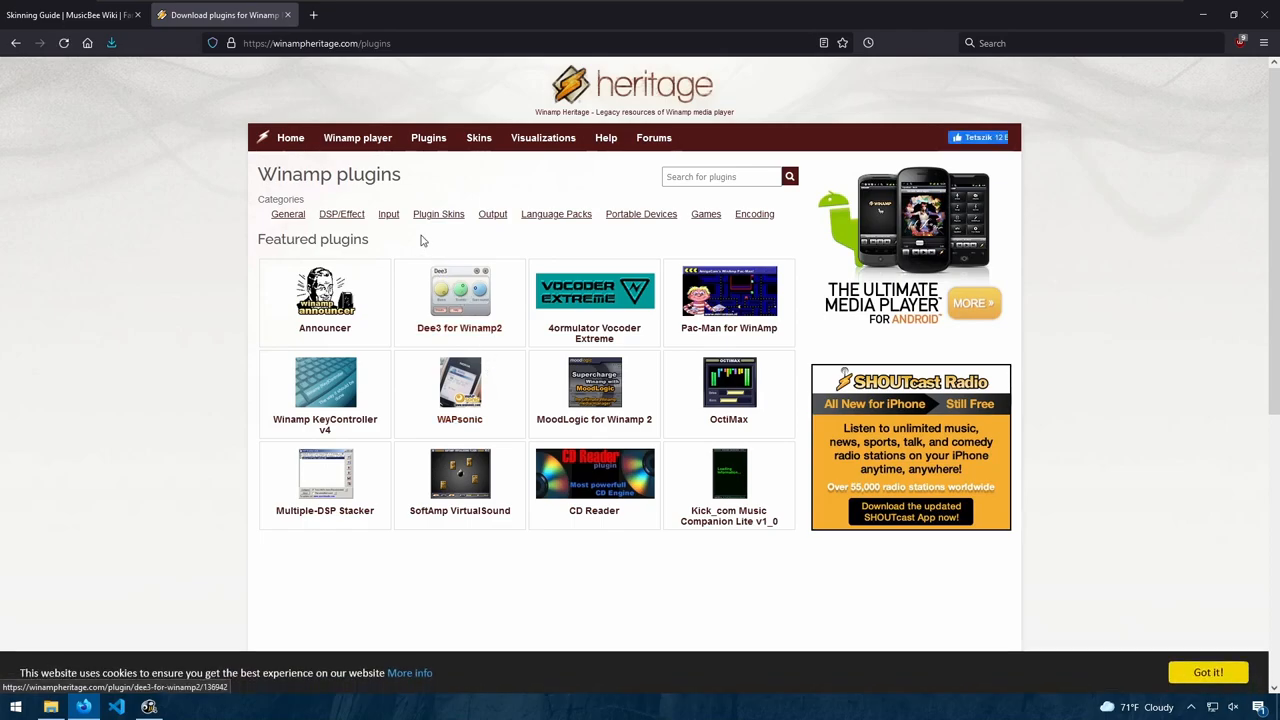
mouse_move(418, 228)
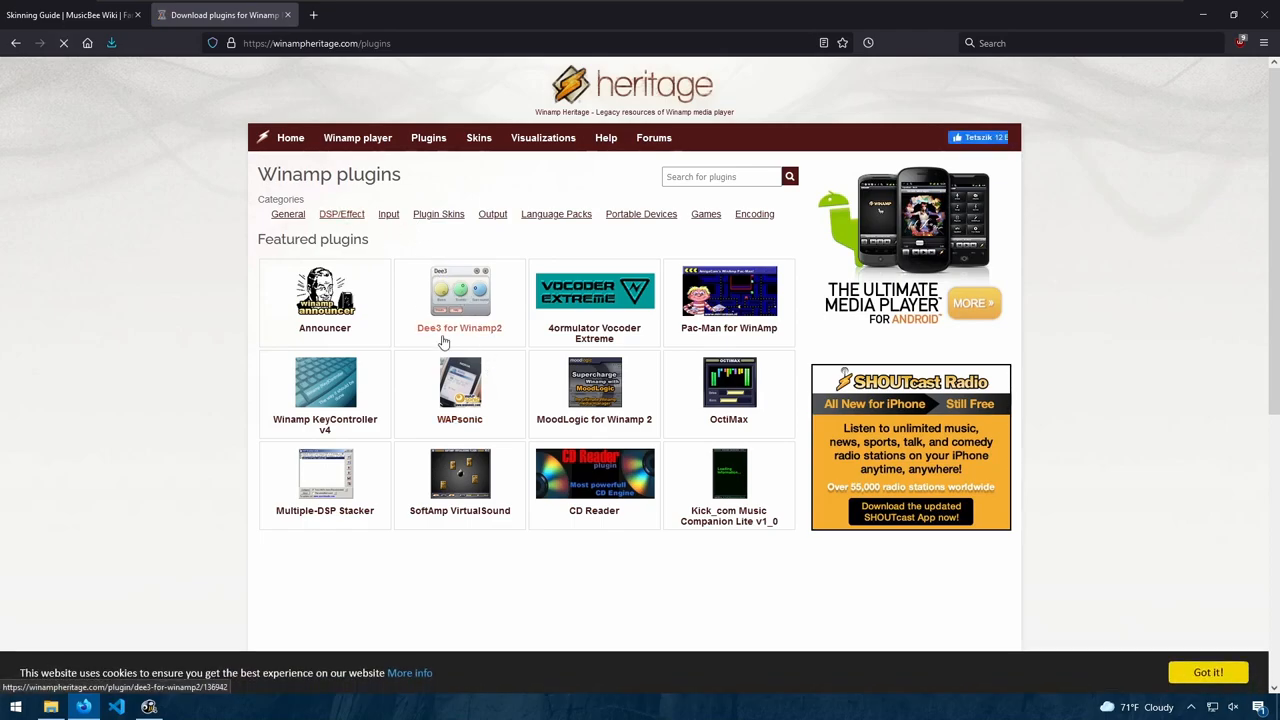
left_click(341, 214)
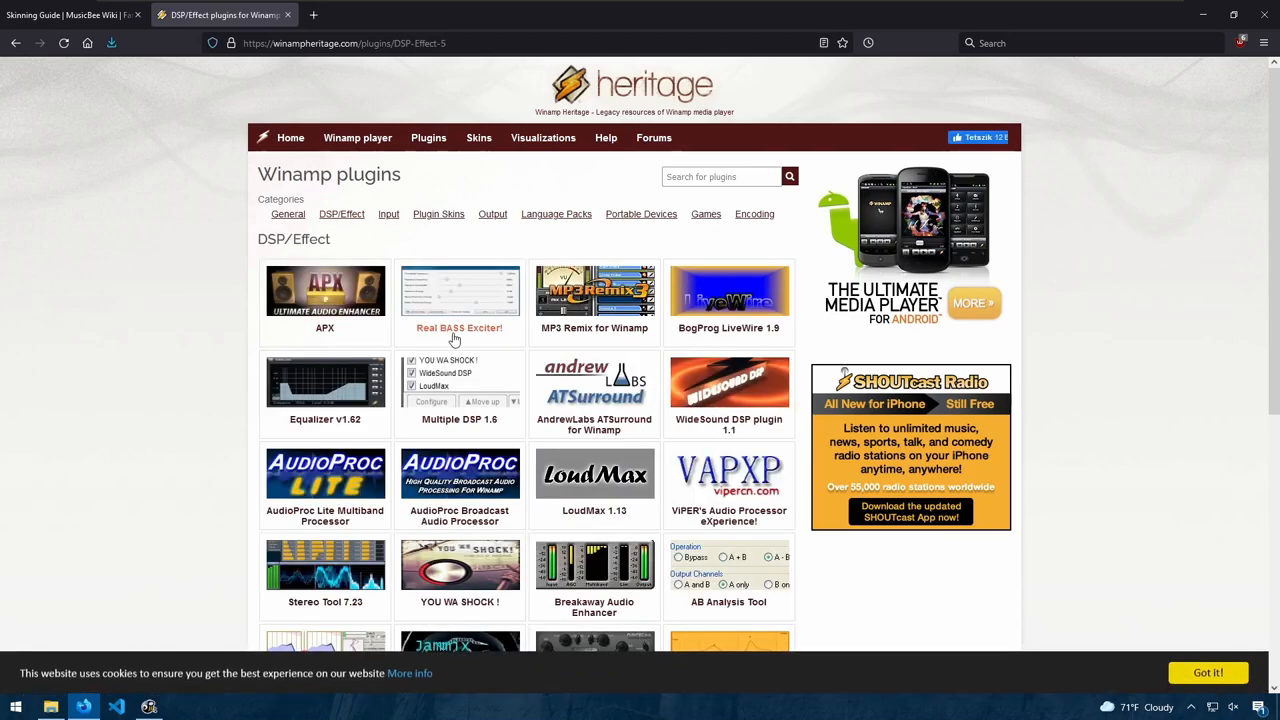
scroll("down", 3)
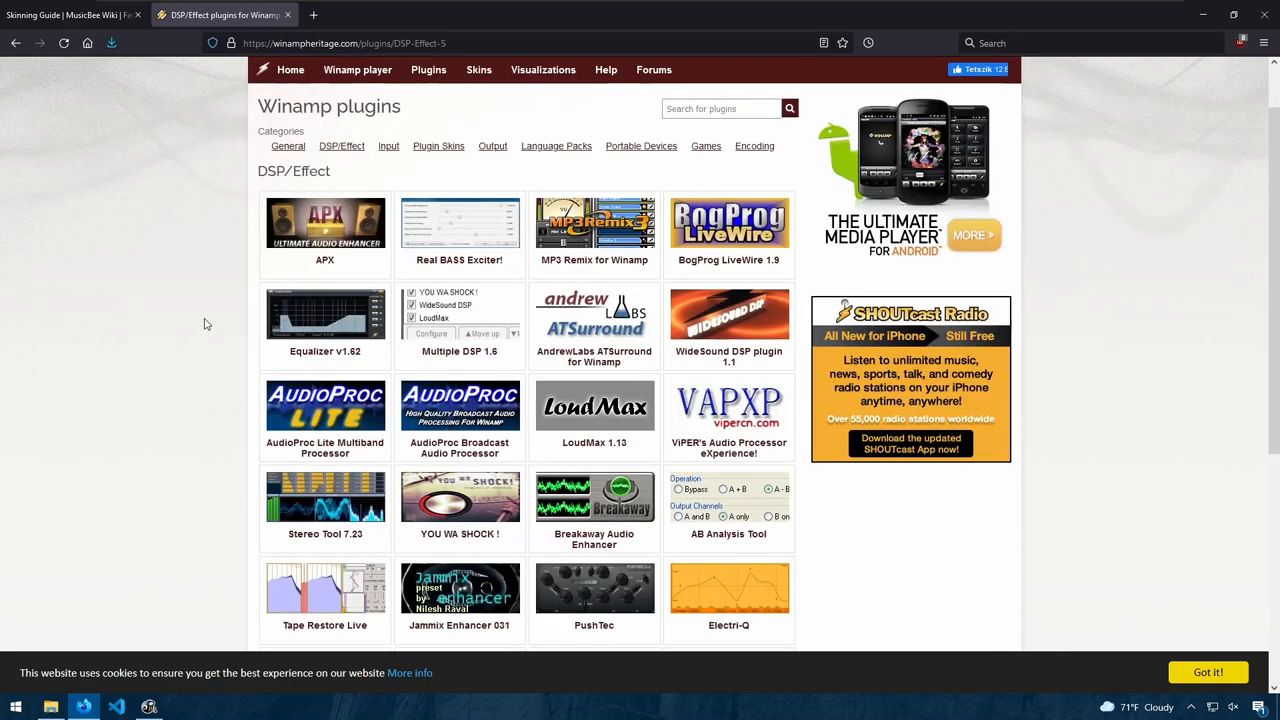
mouse_move(459, 260)
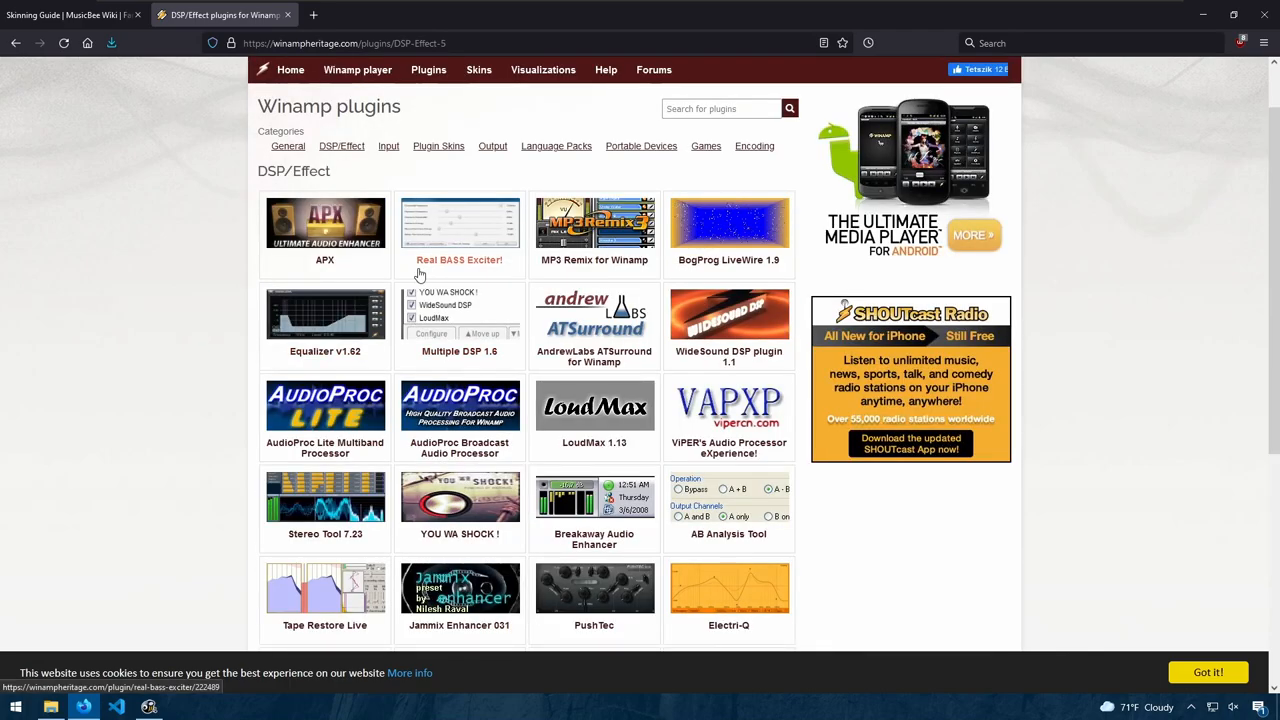
left_click(459, 260)
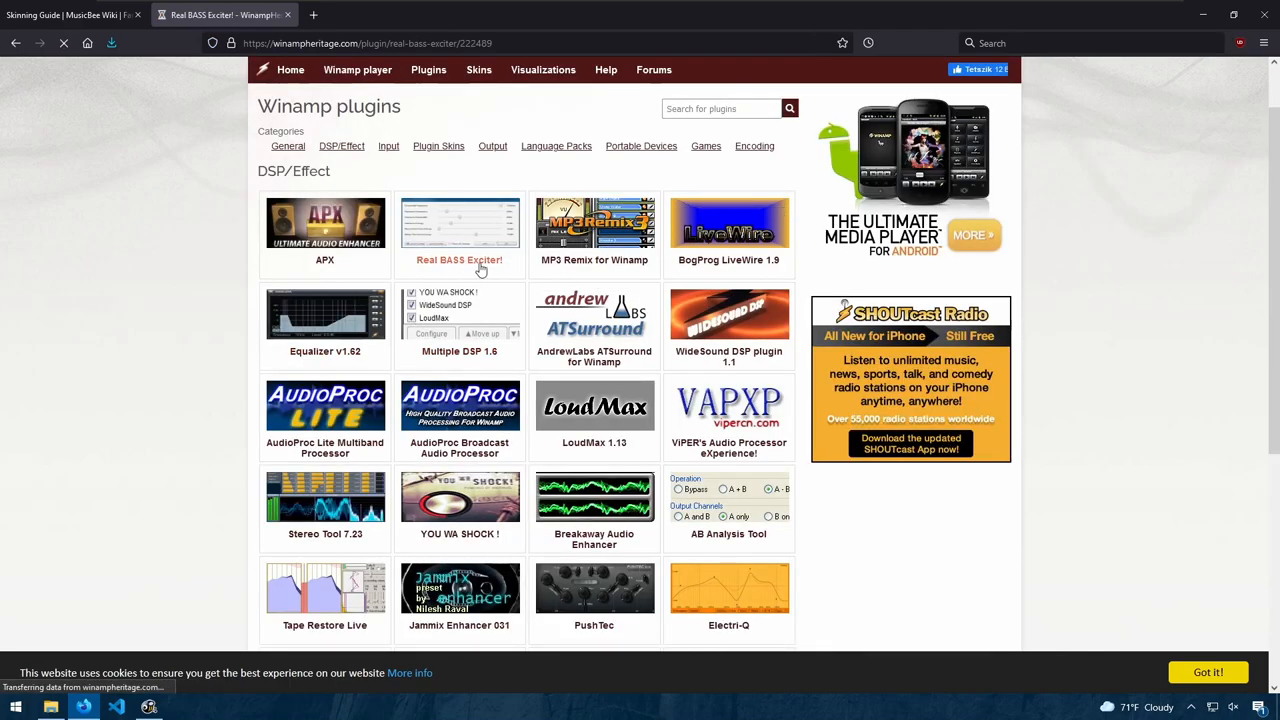
- Save the Real_BASS_Exciter!.exe installer using Download plugin and Save Link As
left_click(459, 260)
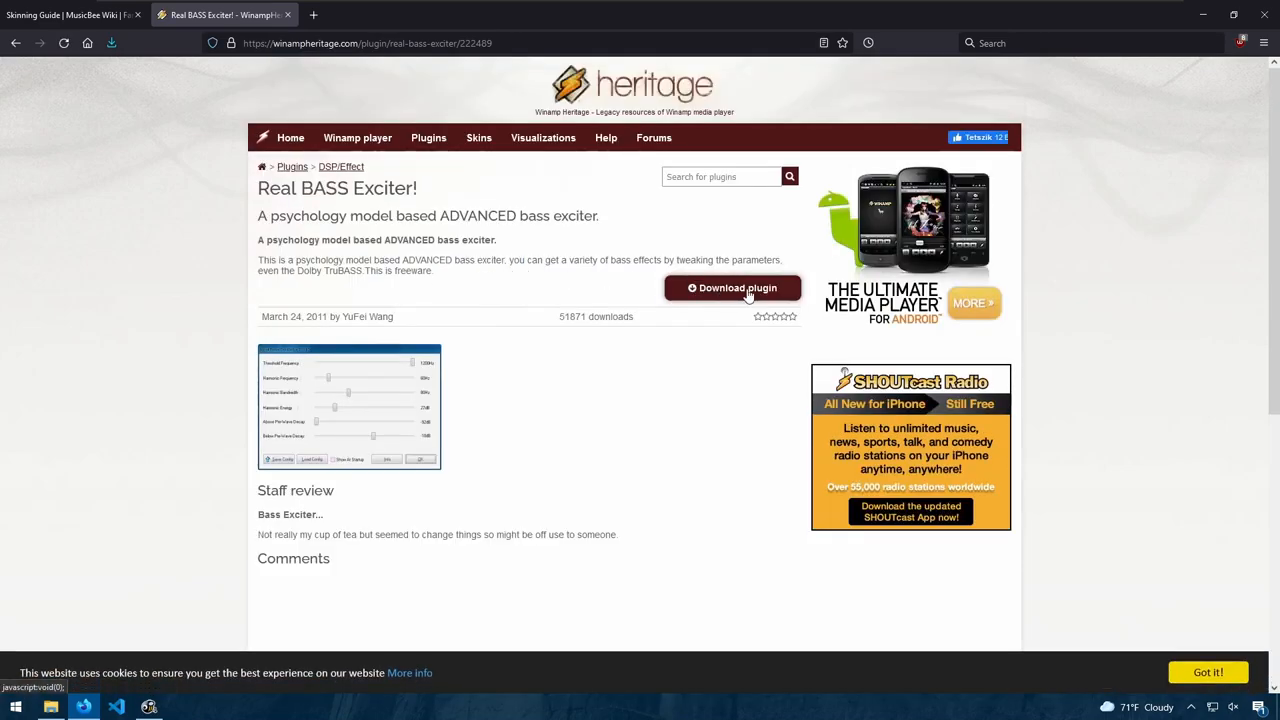
left_click(732, 288)
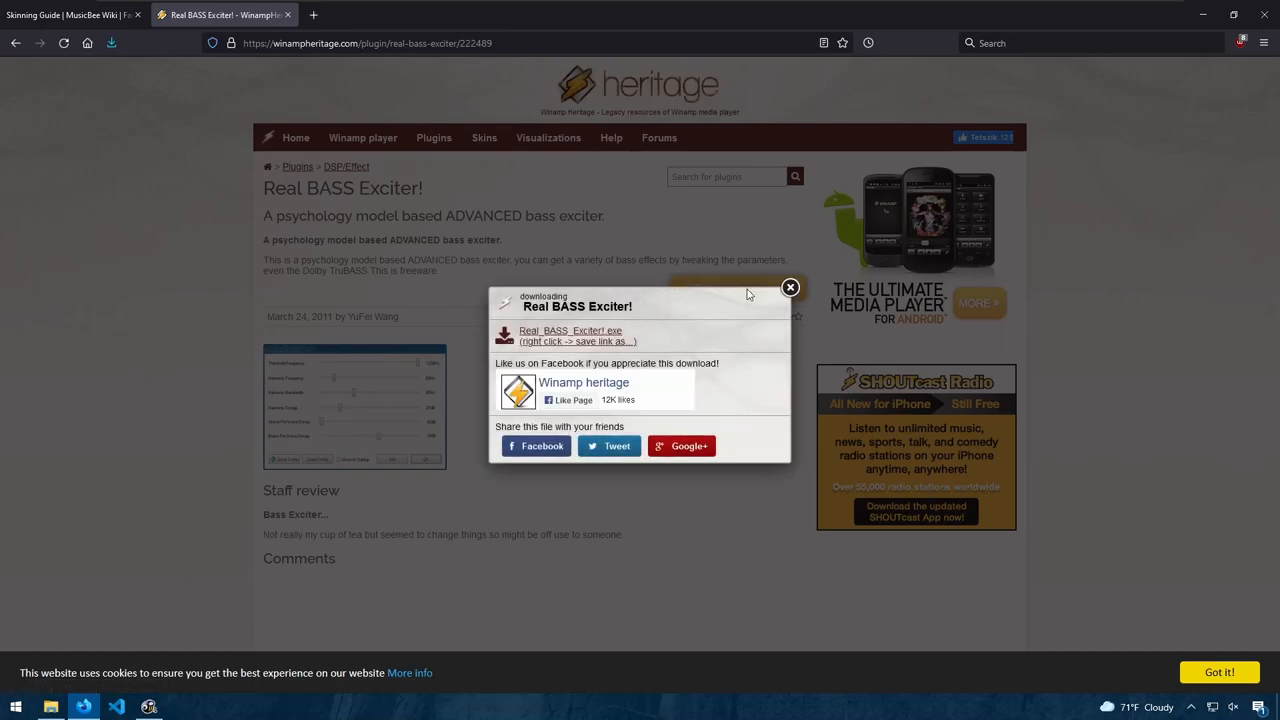
mouse_move(565, 336)
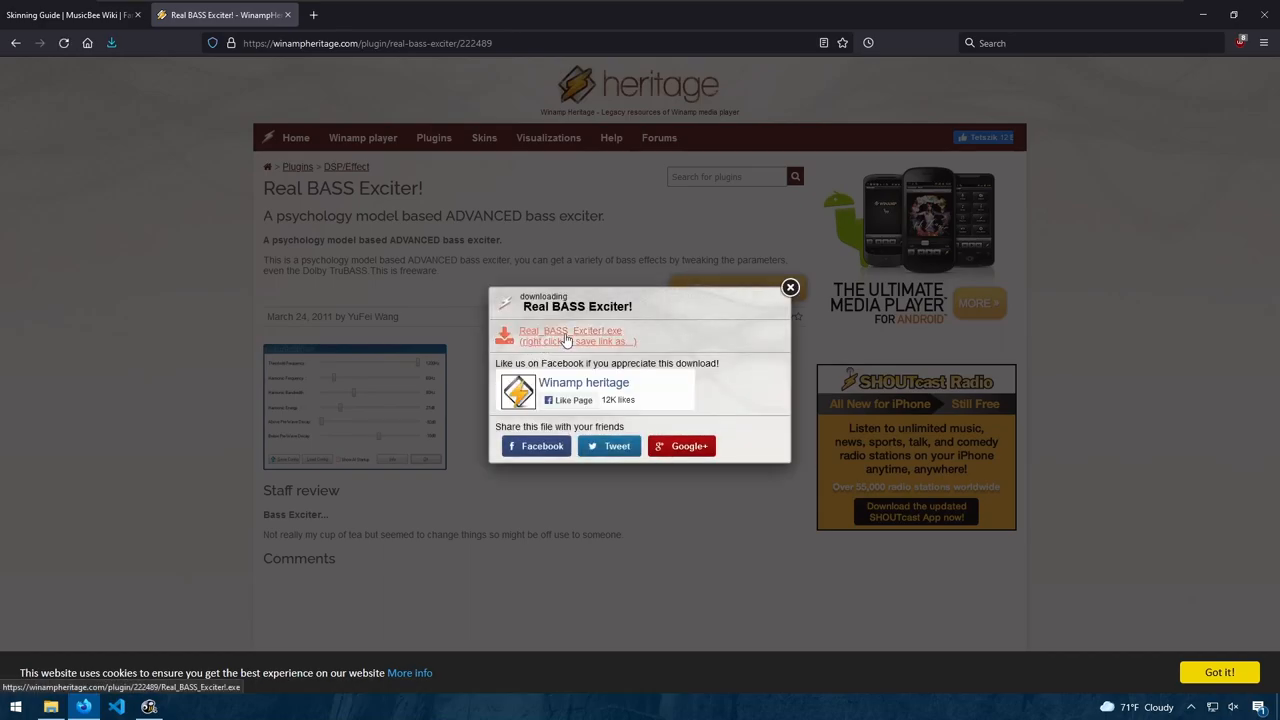
right_click(569, 330)
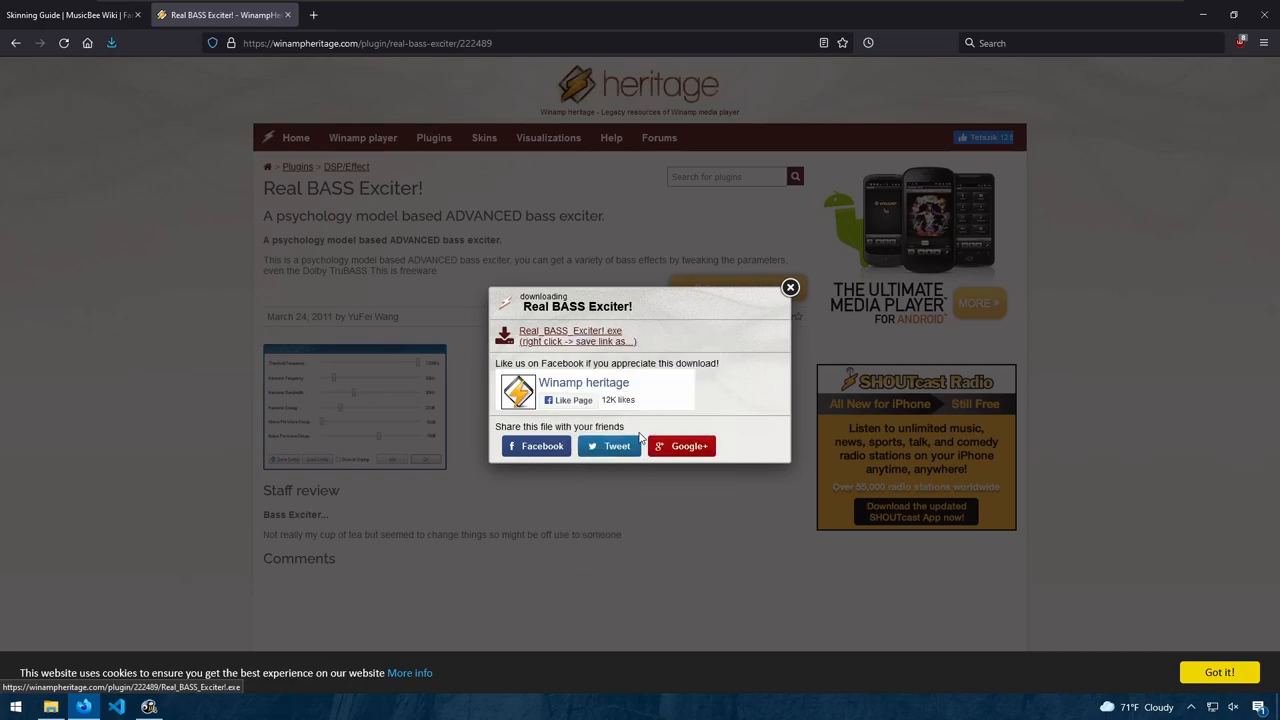
left_click(570, 335)
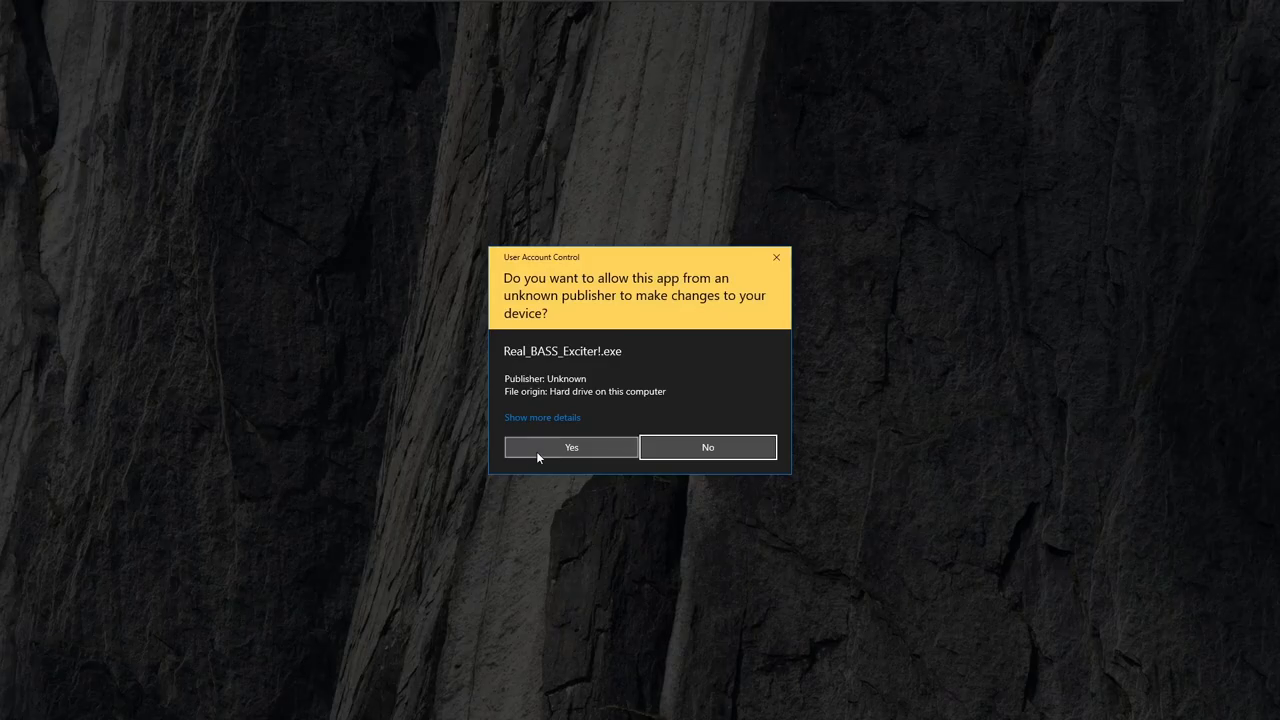
- Approve the UAC prompt and install into C:\Program Files (x86)\Winamp\Plugins
left_click(571, 447)
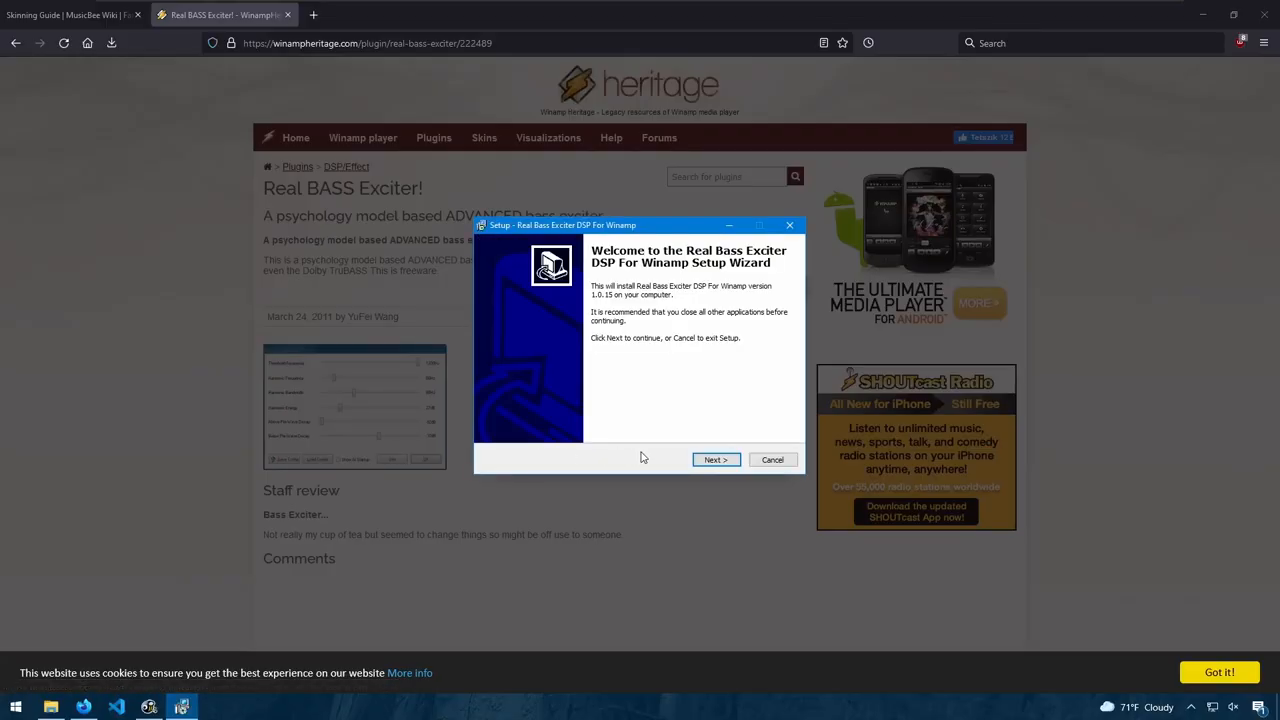
left_click(714, 459)
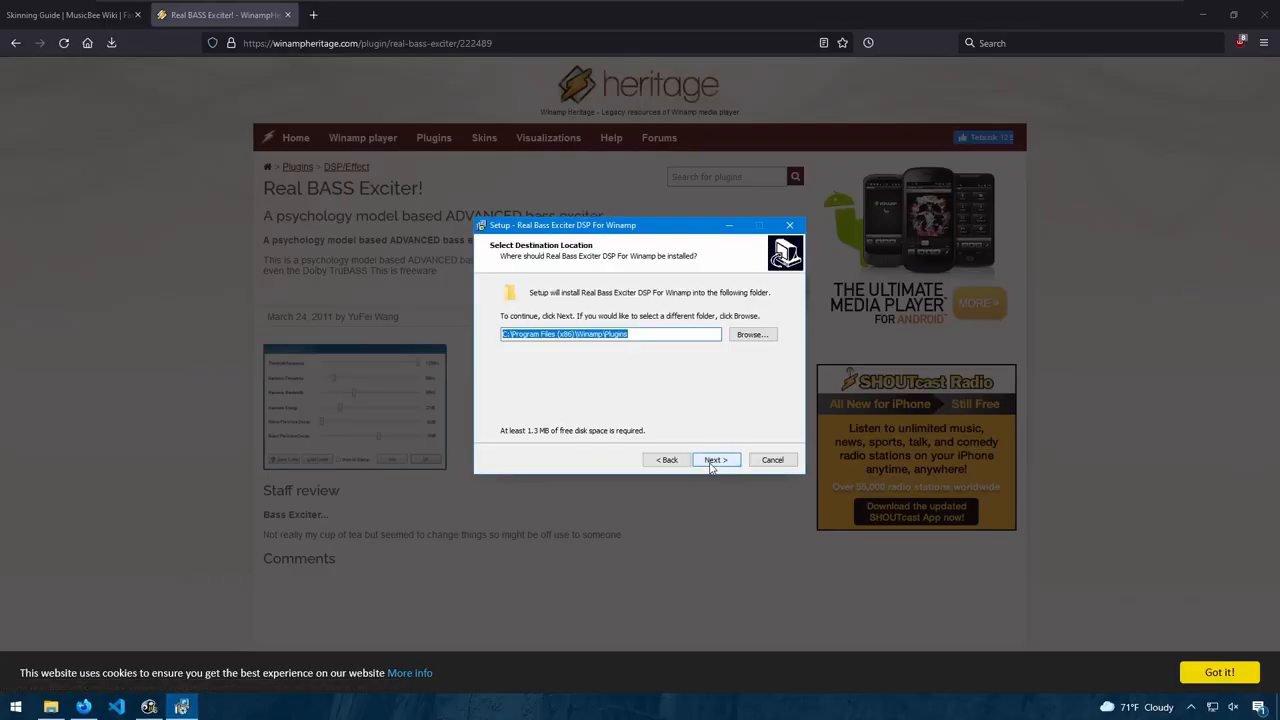
left_click(714, 459)
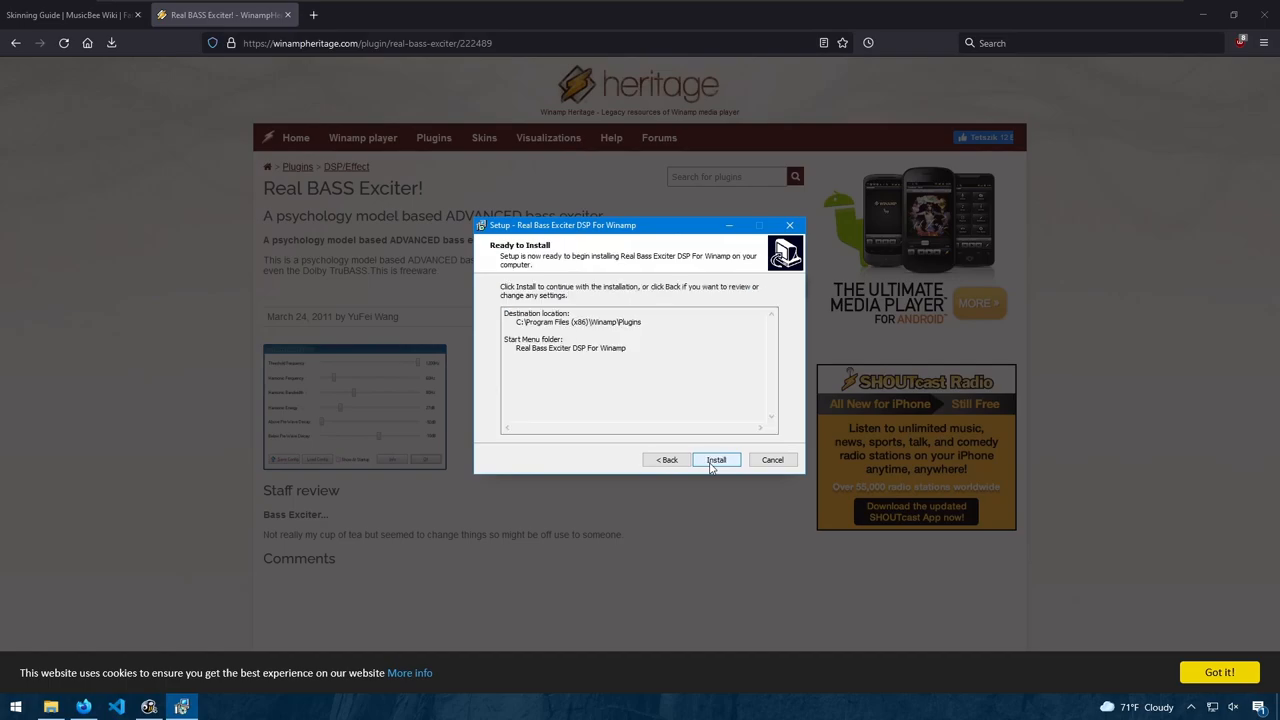
mouse_move(717, 467)
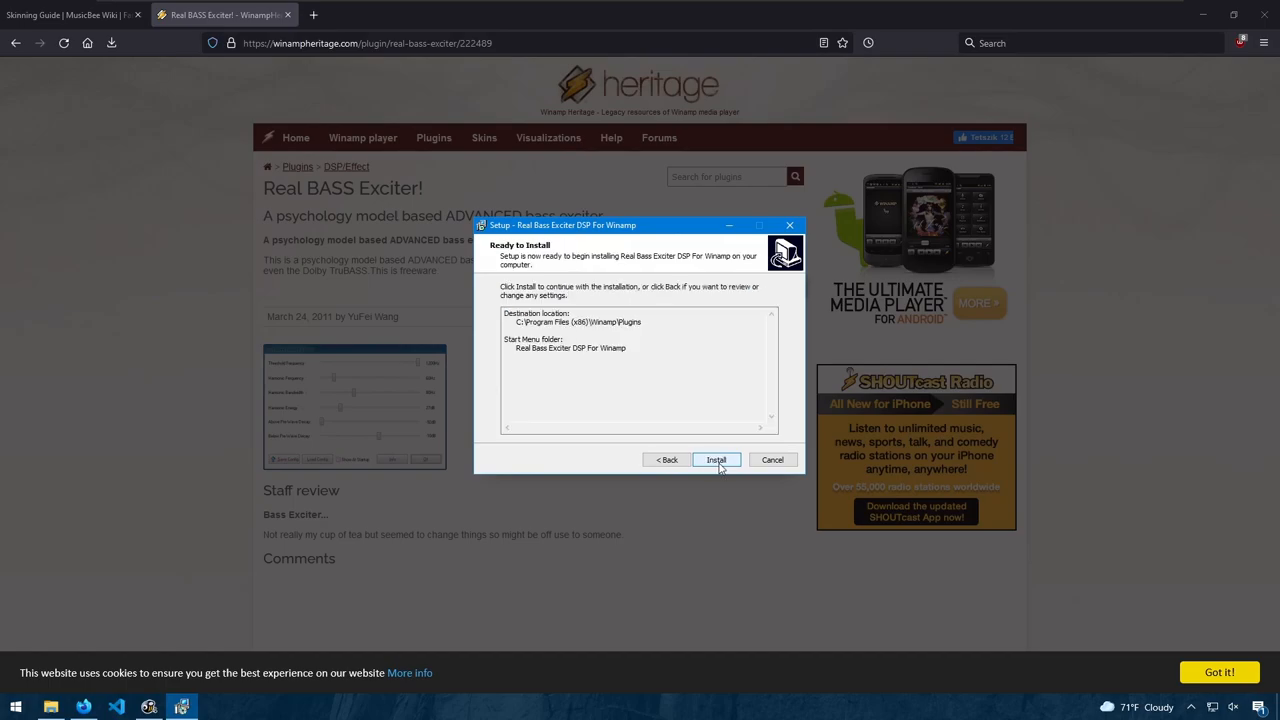
left_click(716, 459)
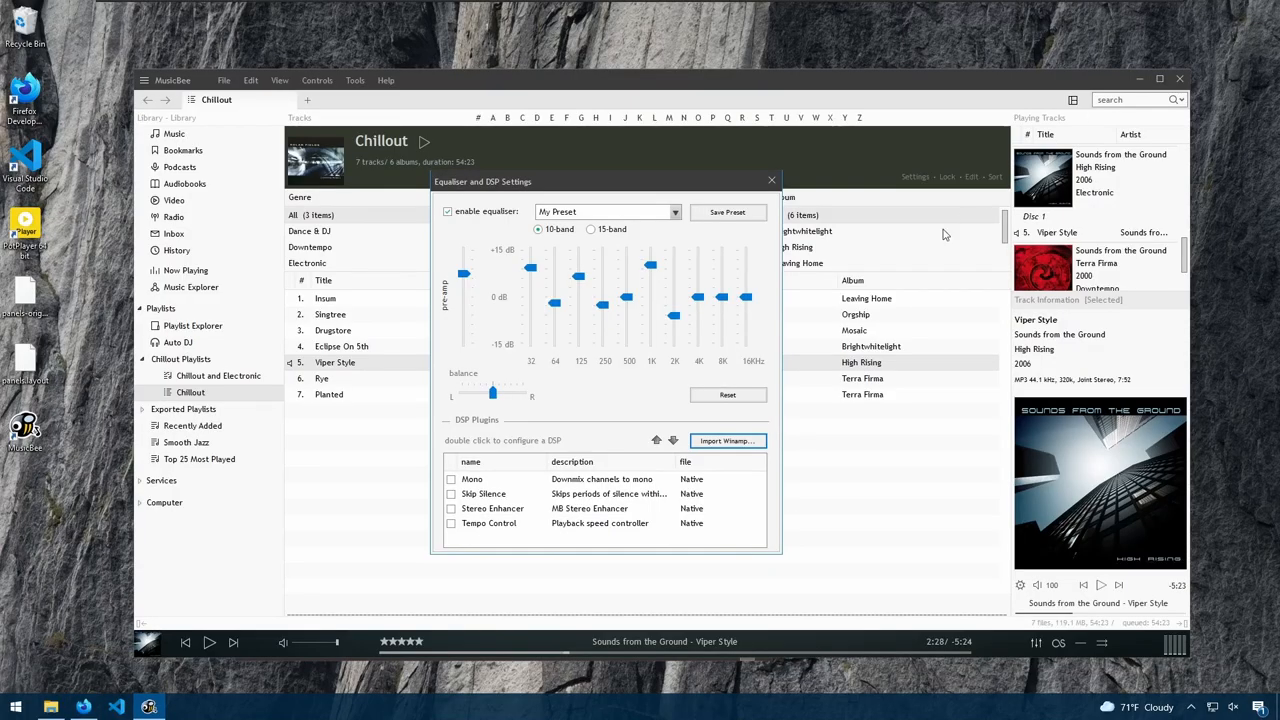
- Start a Winamp DSP import and browse to Program Files (x86) > Winamp > Plugins
left_click(727, 440)
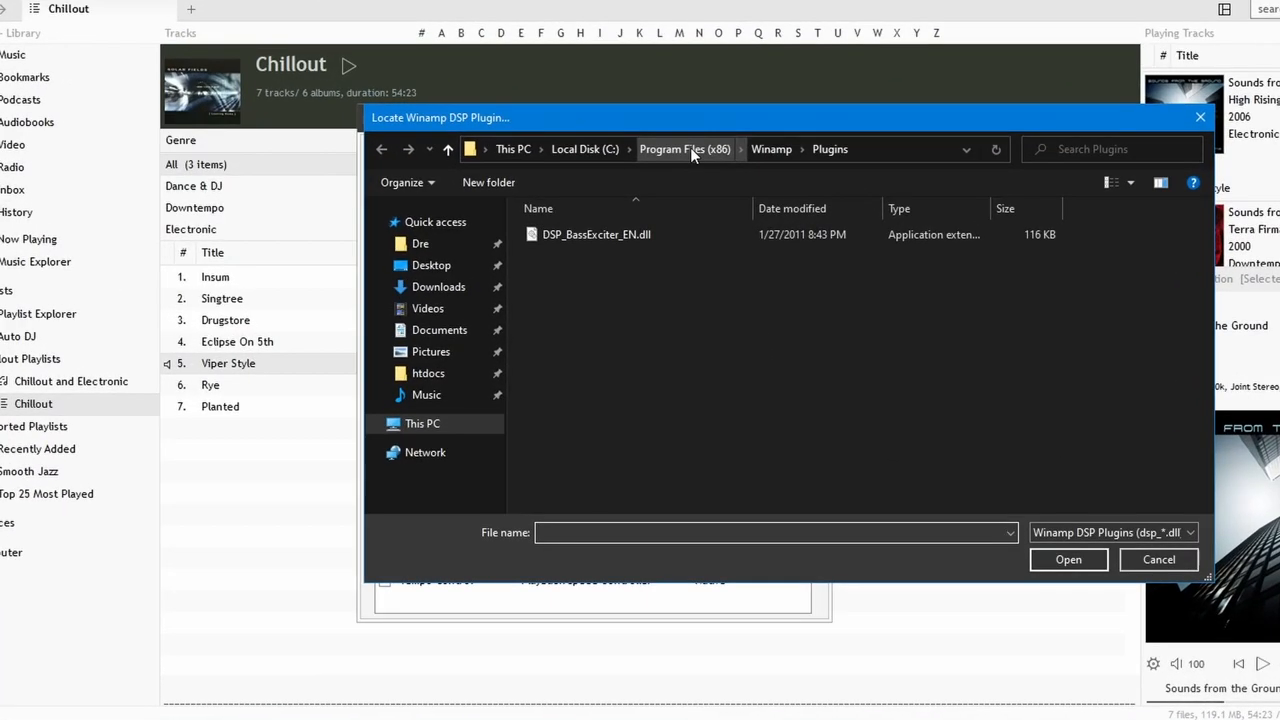
left_click(685, 149)
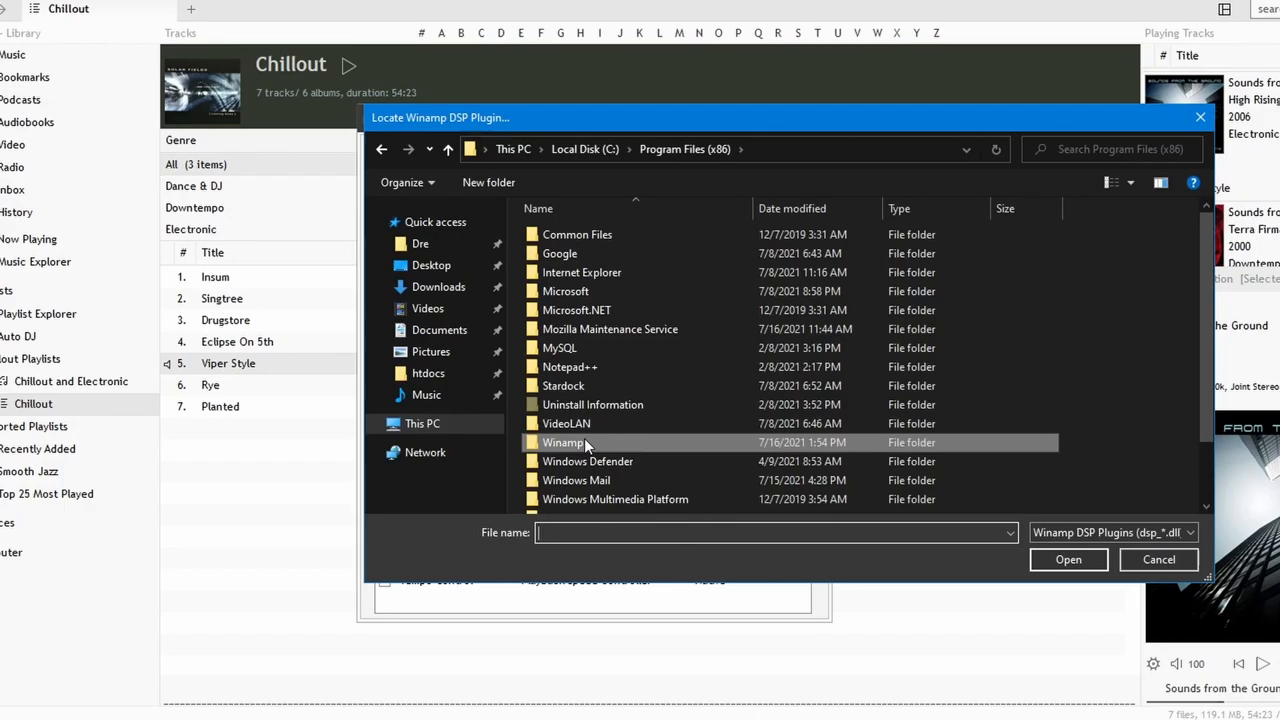
double_click(566, 442)
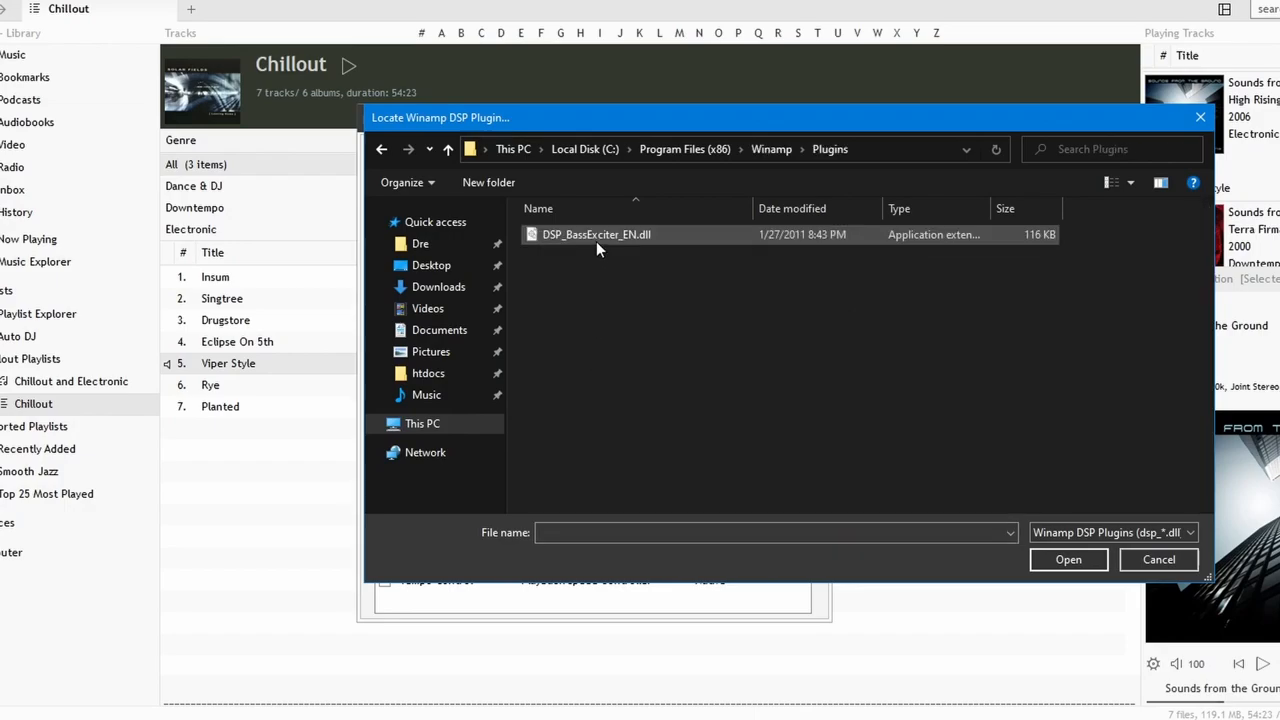
mouse_move(620, 240)
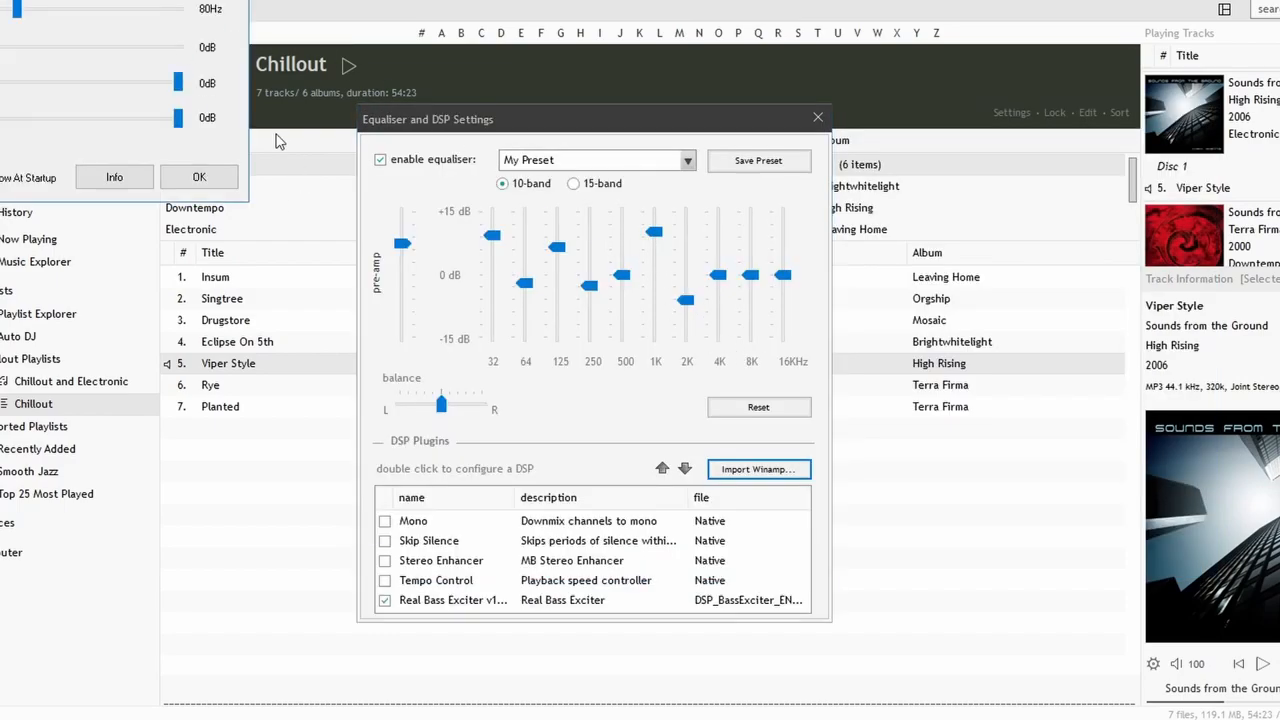
- Set Real Bass Exciter threshold frequency to 600Hz and harmonic frequency to 75Hz
double_click(453, 600)
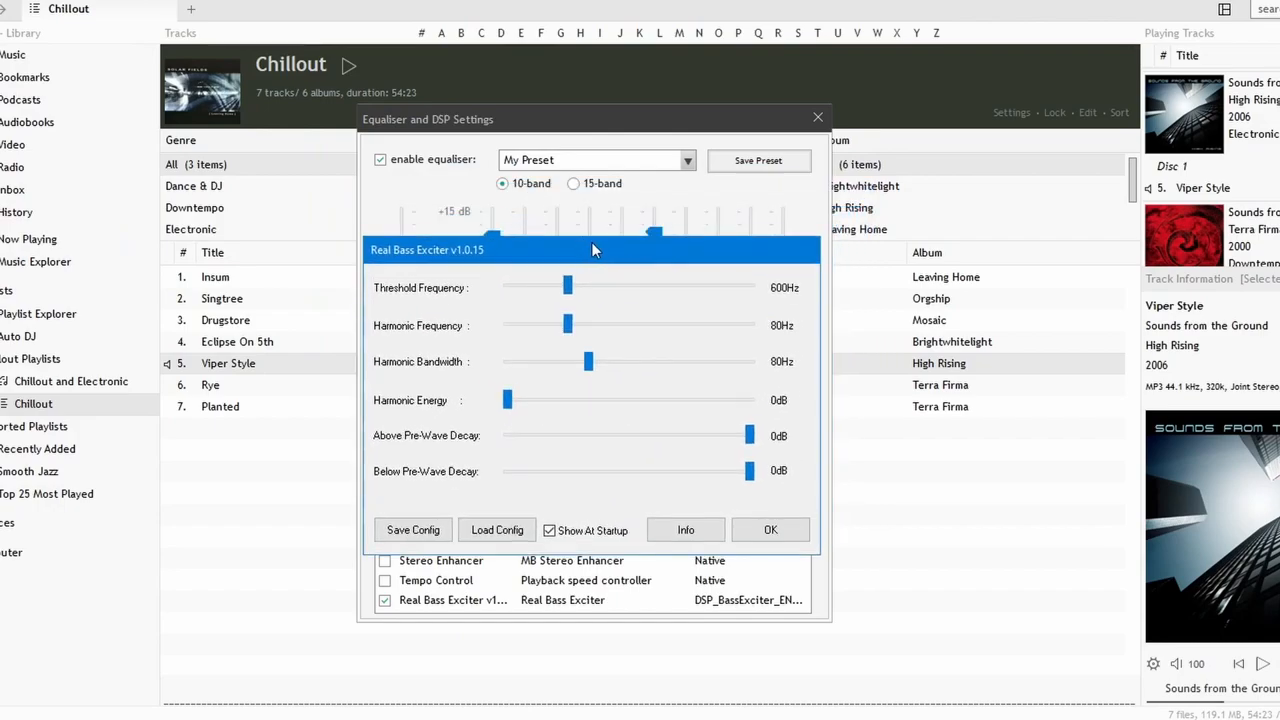
mouse_move(432, 262)
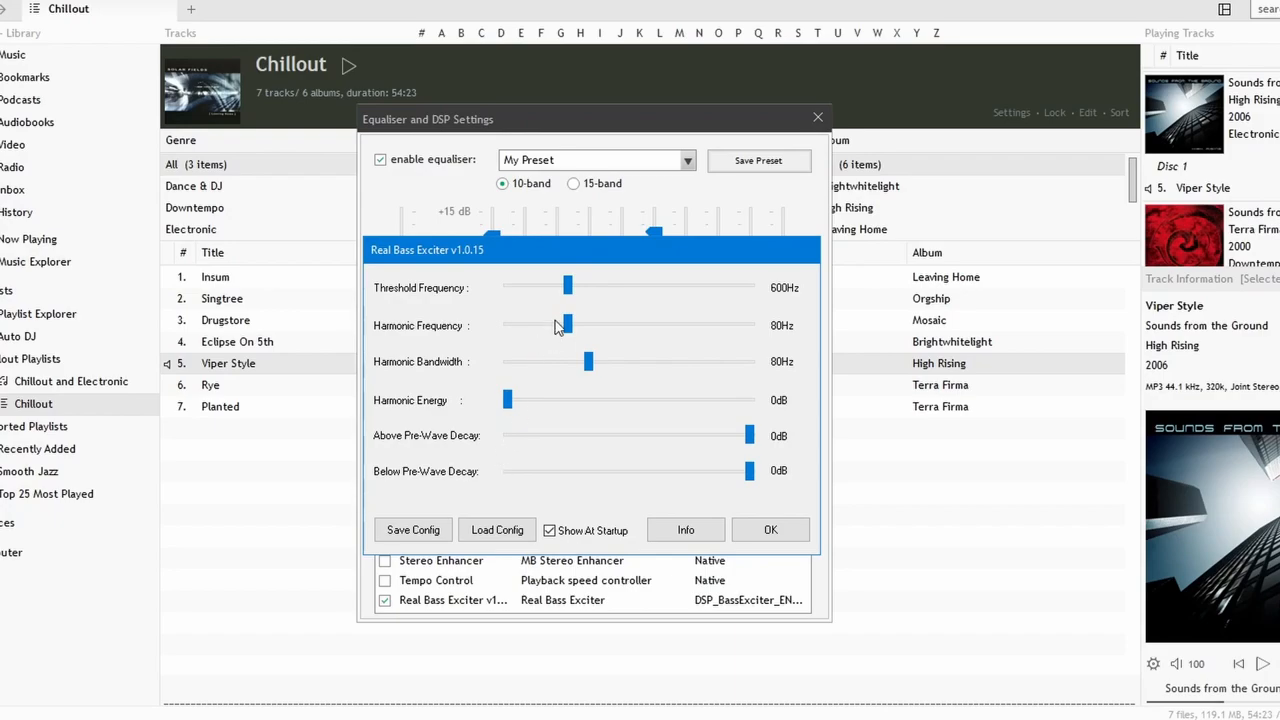
left_click_drag(568, 287, 665, 287)
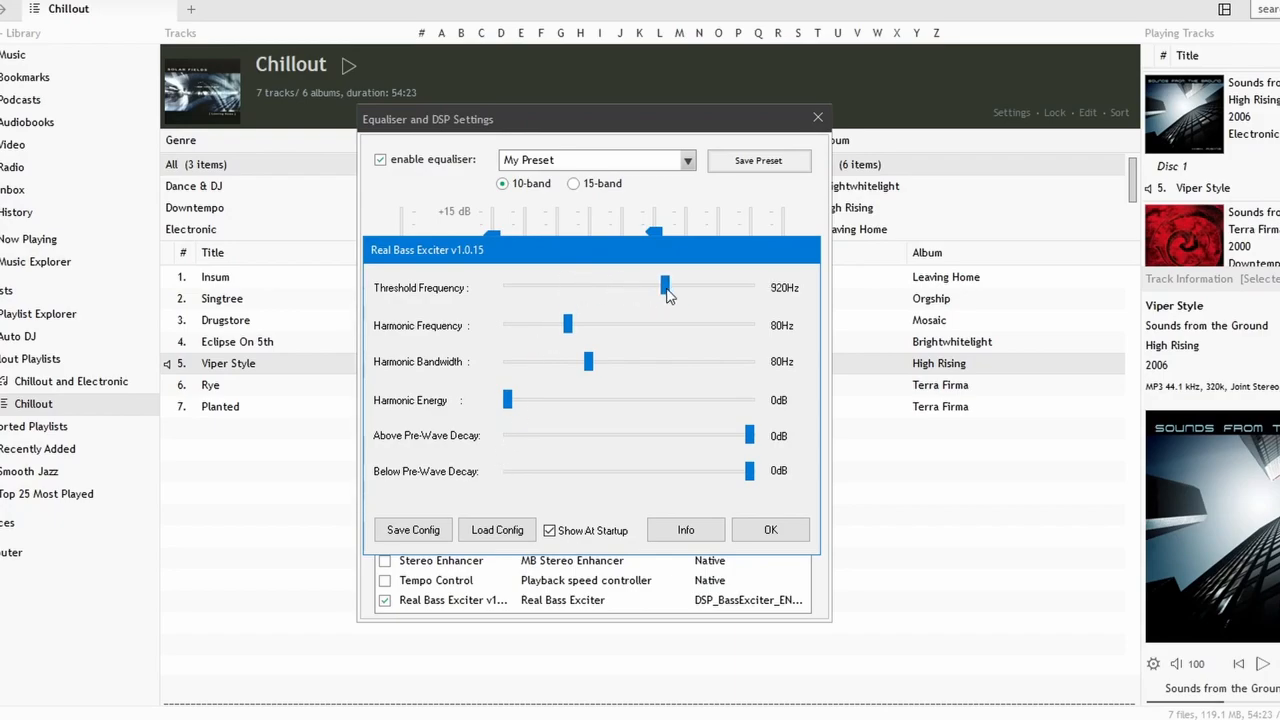
left_click_drag(665, 287, 568, 287)
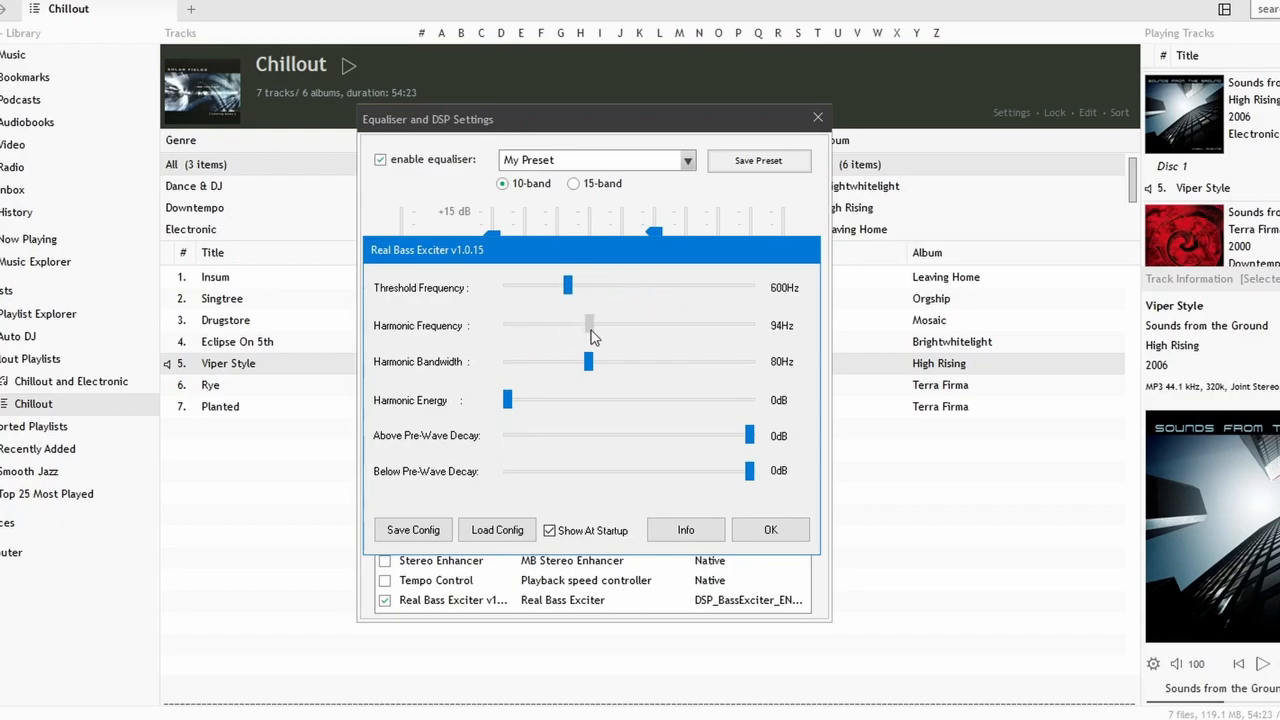
left_click_drag(588, 324, 560, 324)
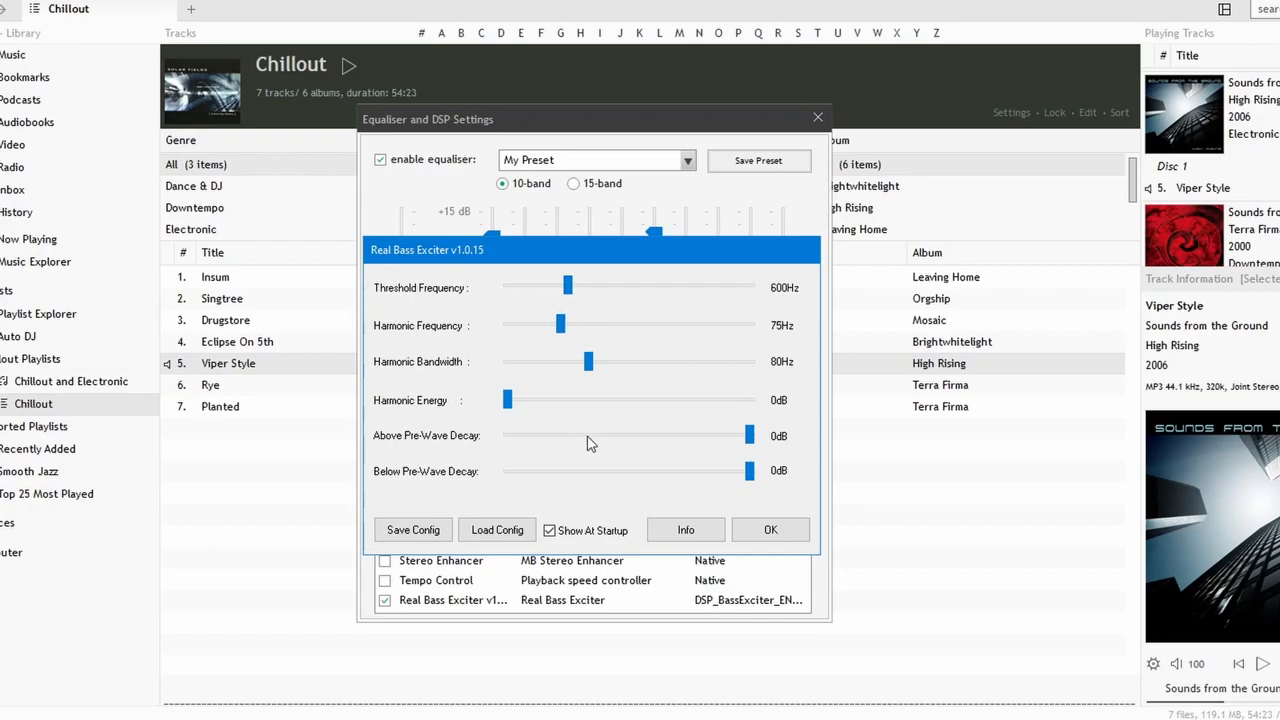
mouse_move(650, 498)
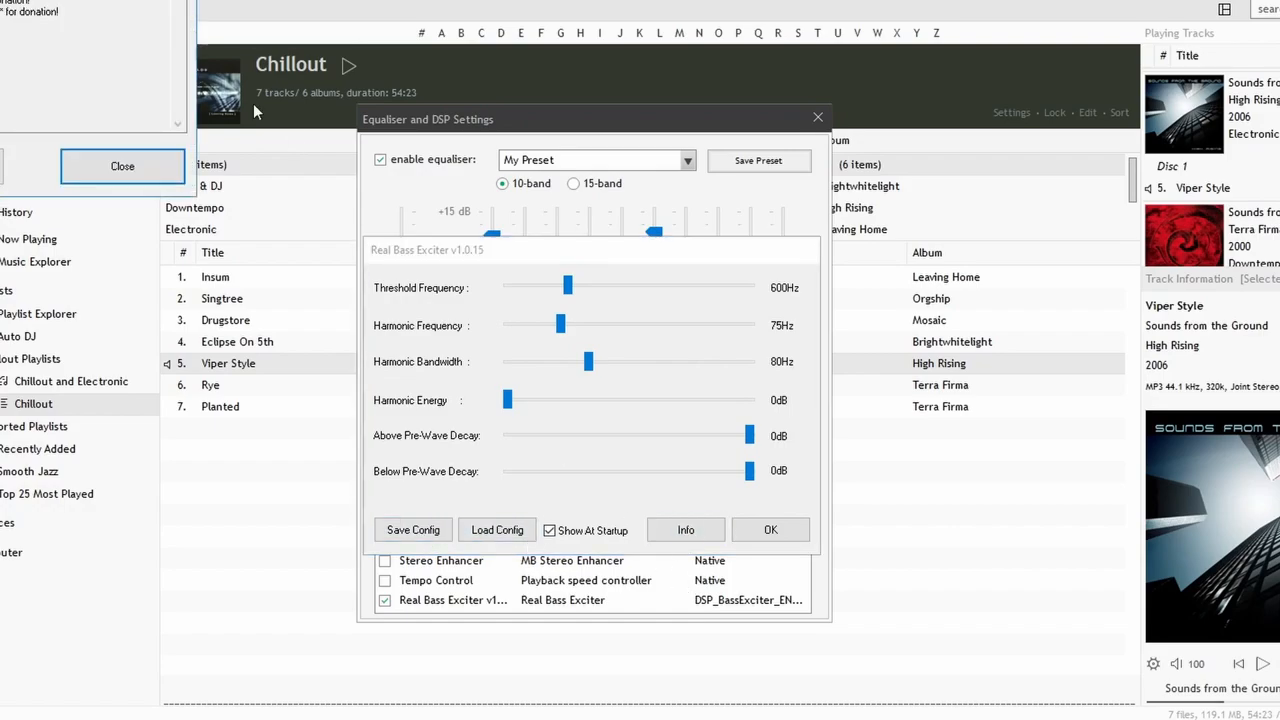
- View the Real Bass Exciter's Info page, then close the Informations dialog
left_click(685, 530)
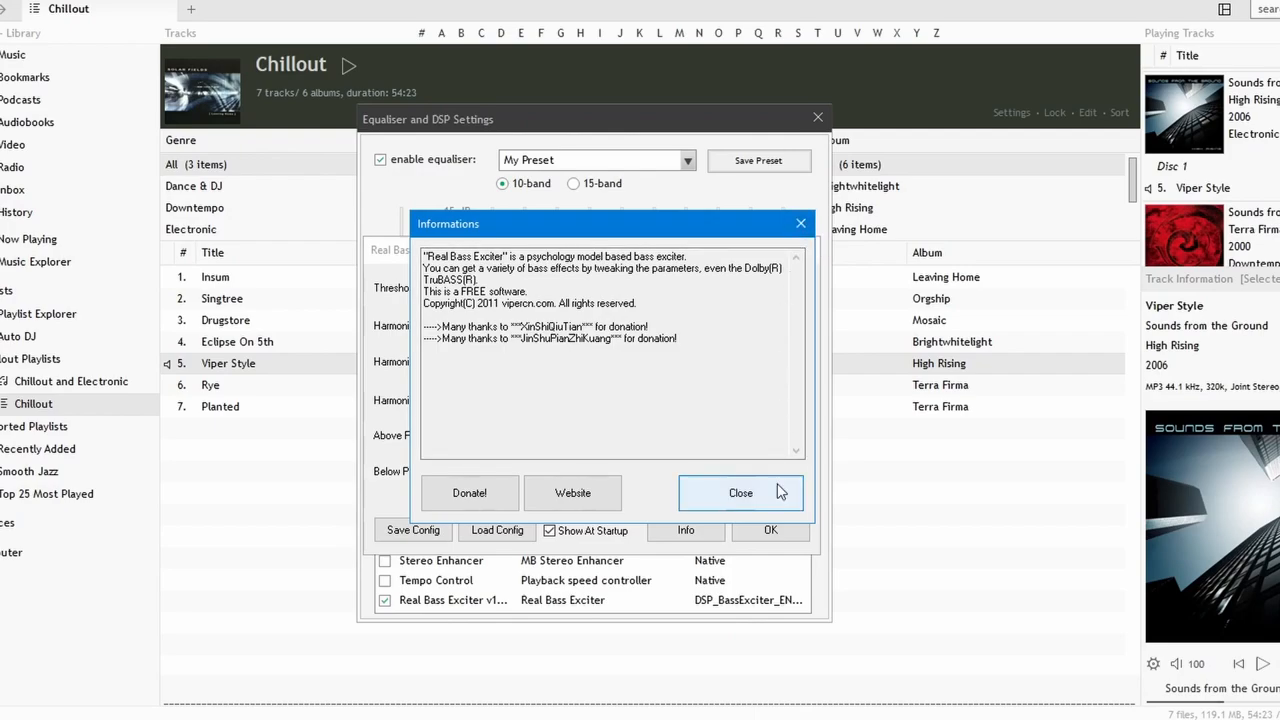
left_click(741, 492)
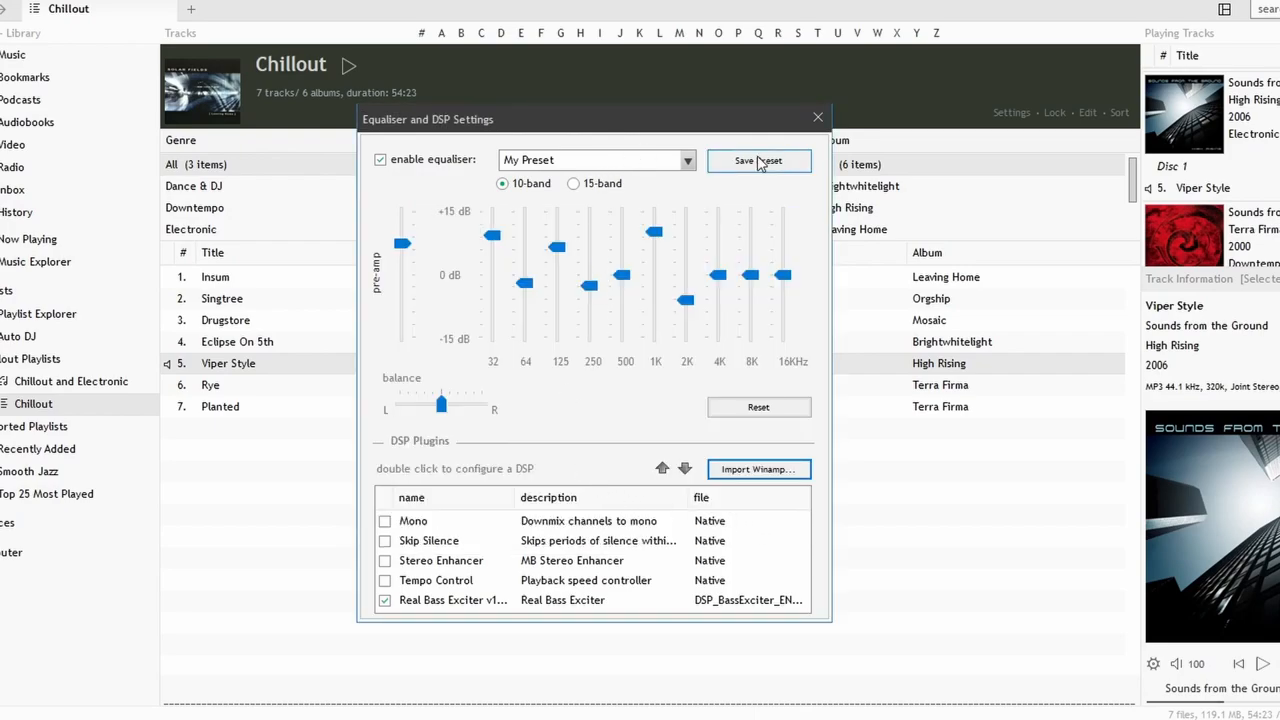